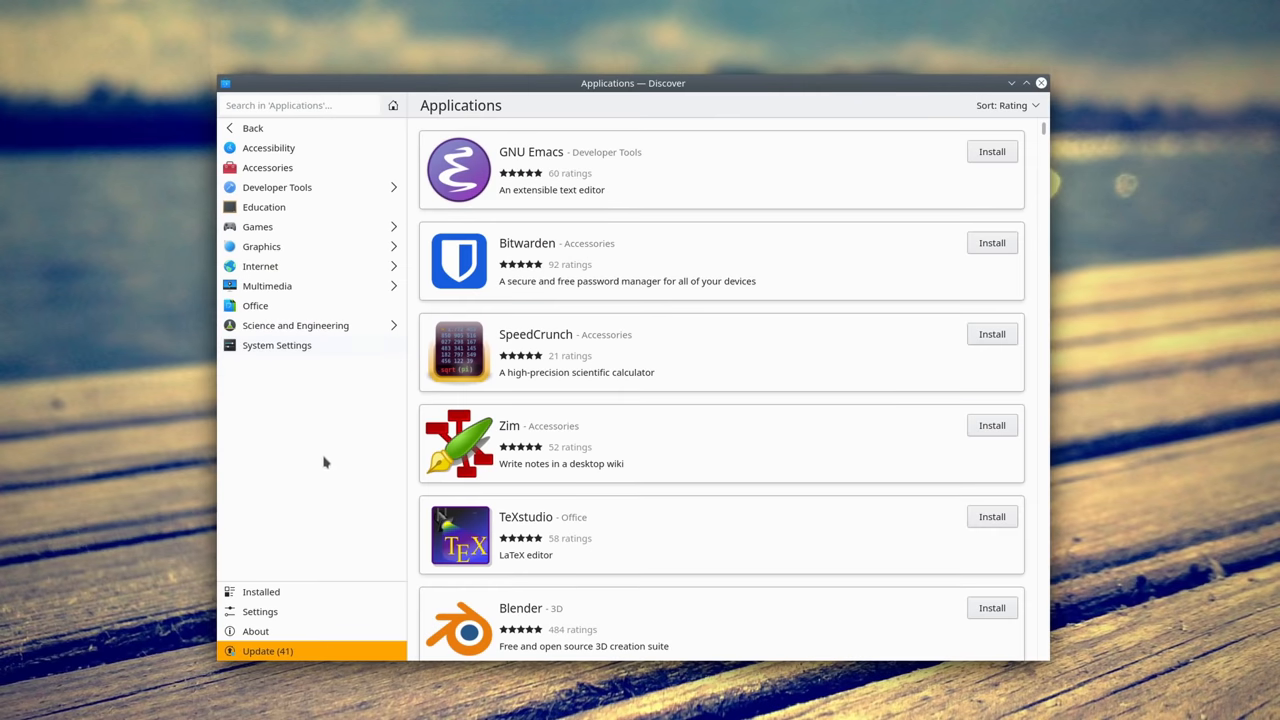
Show Discover's Settings page listing firmware, Snap, KDE neon and Flatpak sources.
left_click(260, 612)
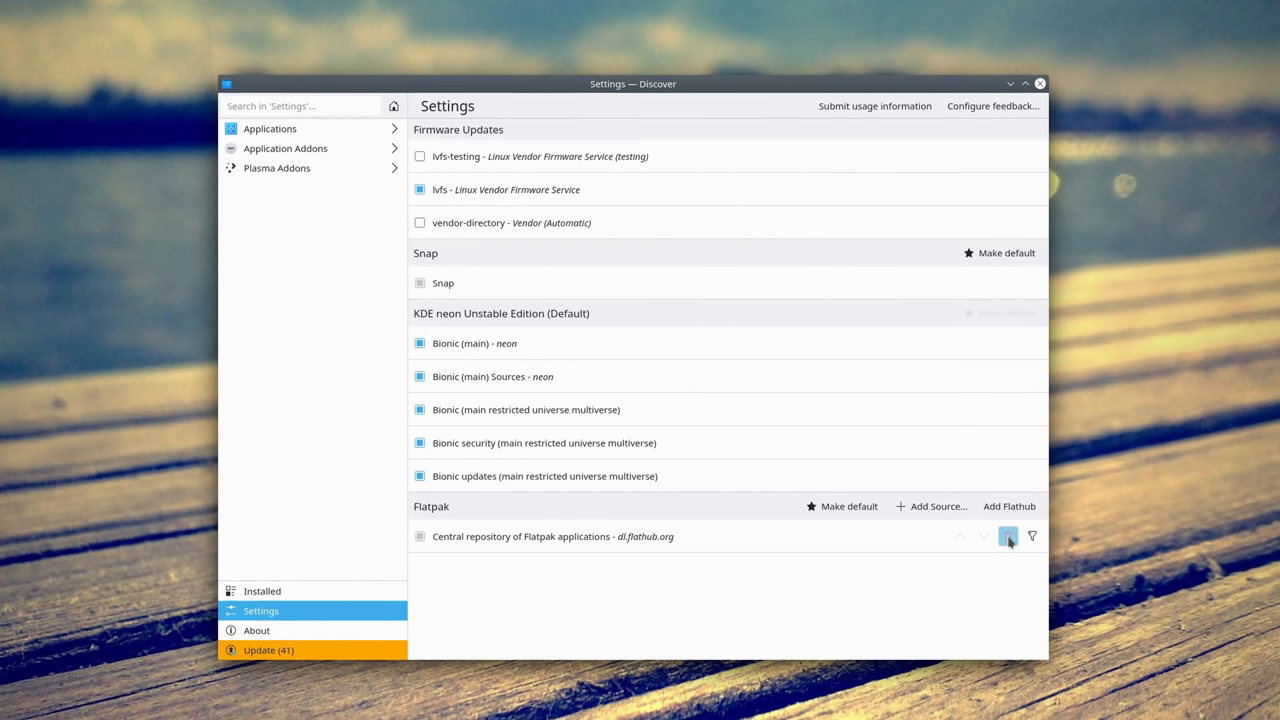
left_click(1008, 536)
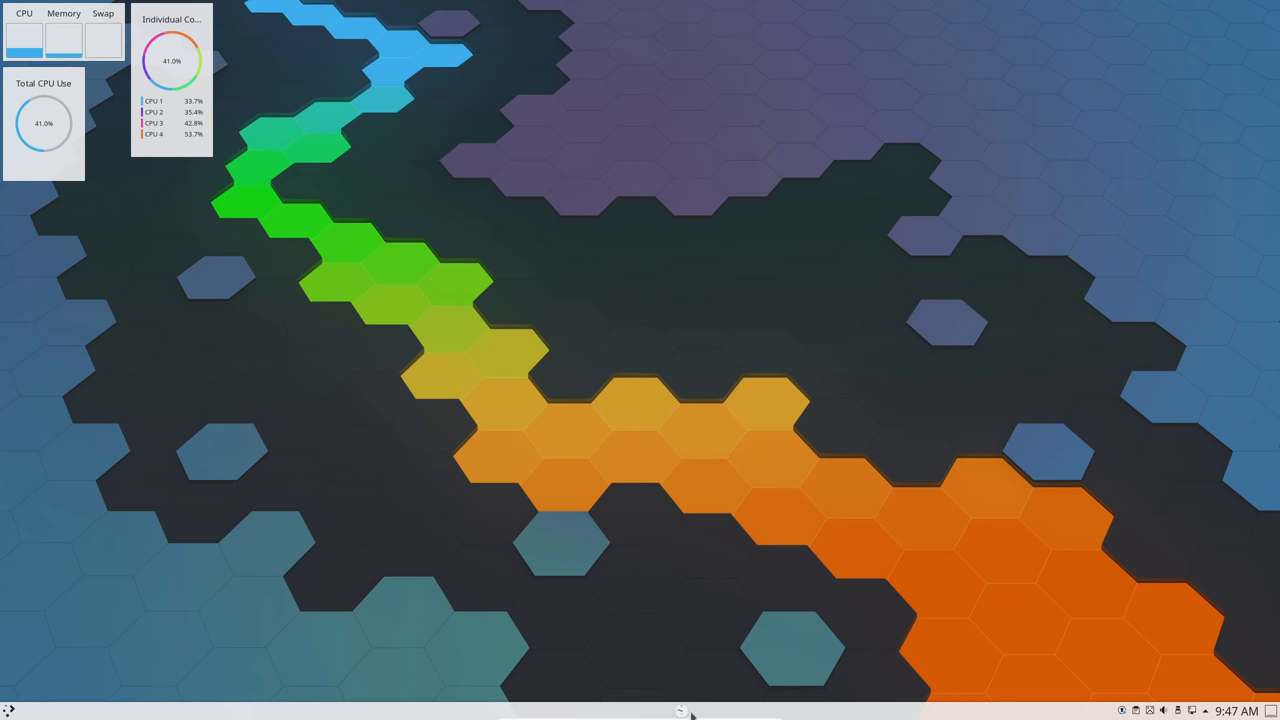
Bring up the Audio Volume applet and adjust the speaker output level while the video plays.
left_click(1056, 704)
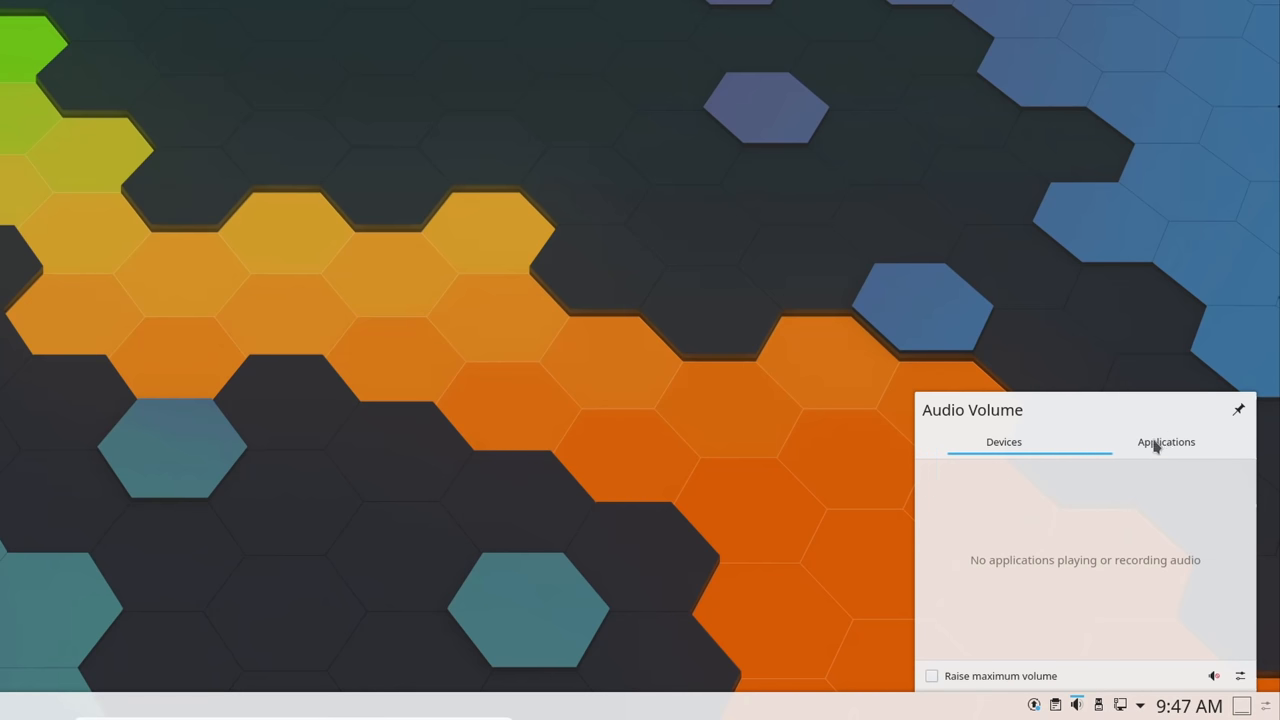
left_click(1098, 704)
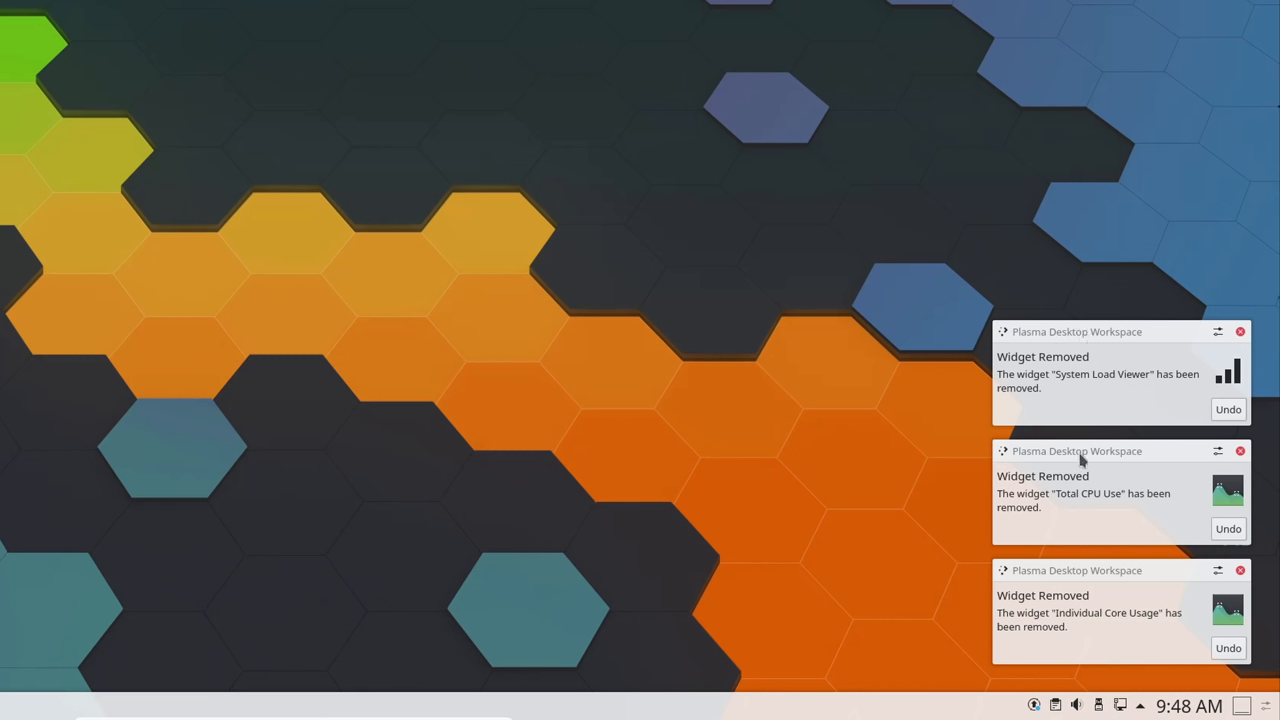
mouse_move(1230, 540)
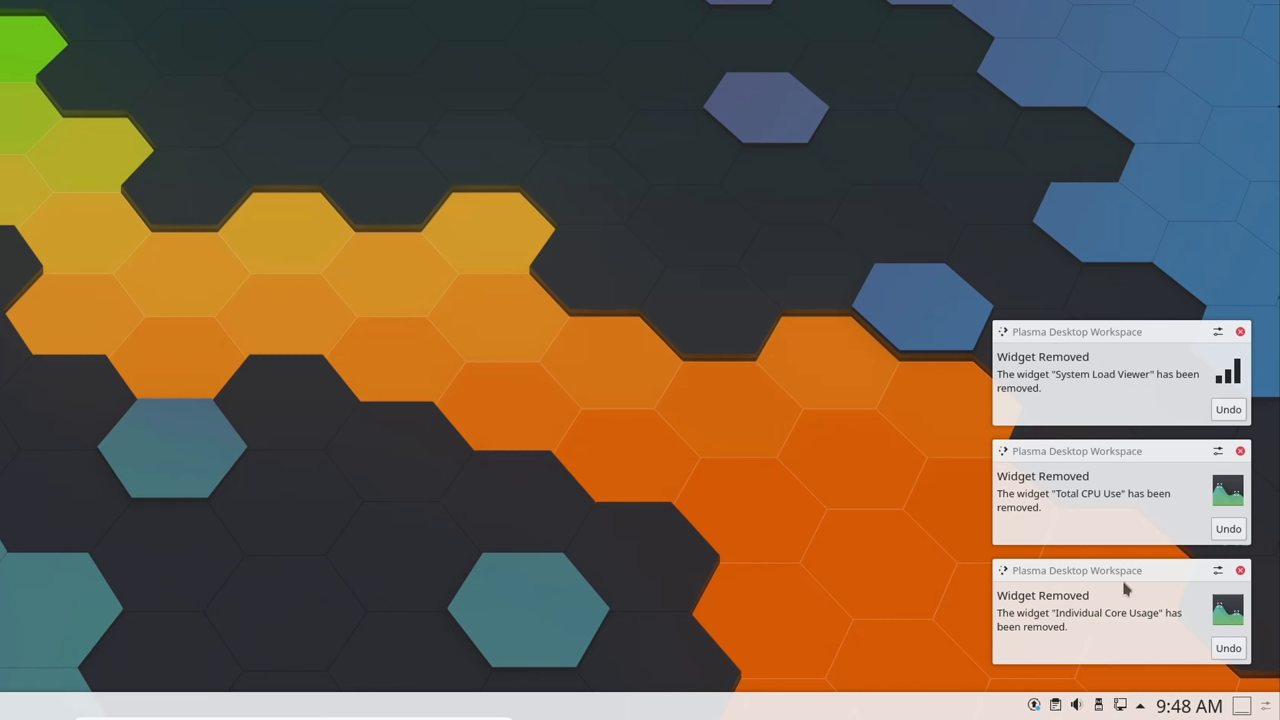
mouse_move(1250, 336)
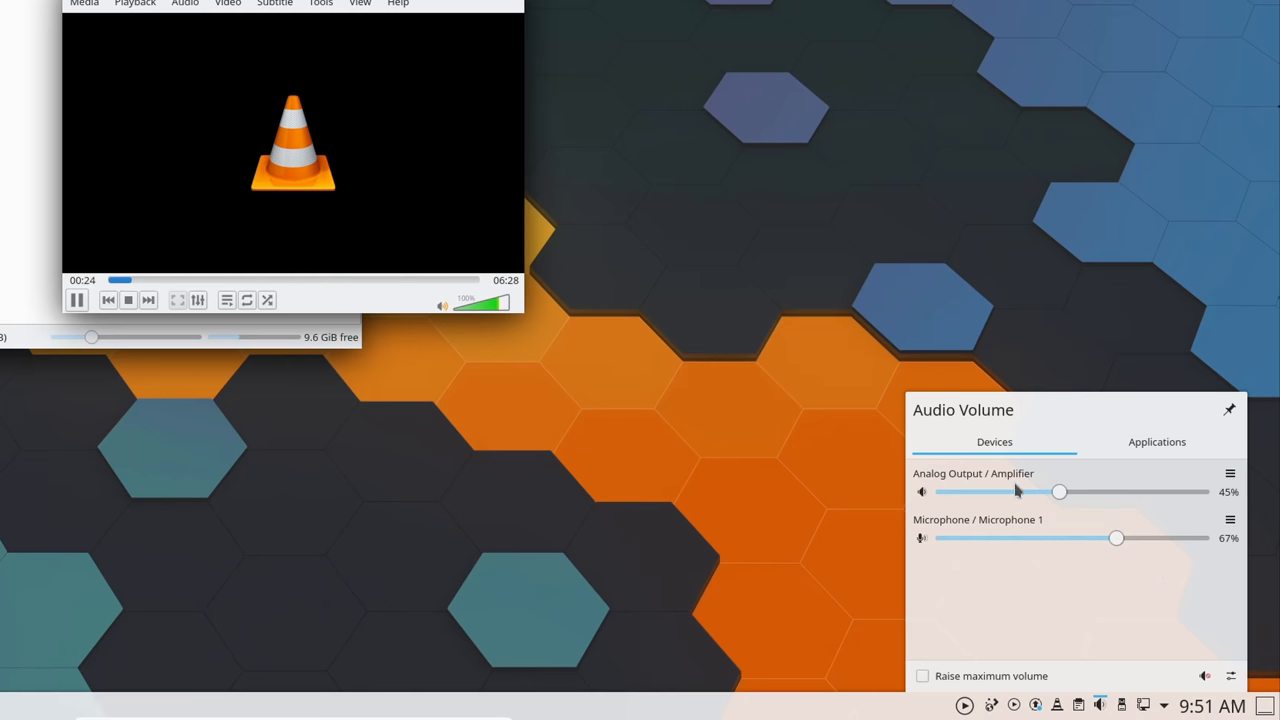
left_click(1156, 442)
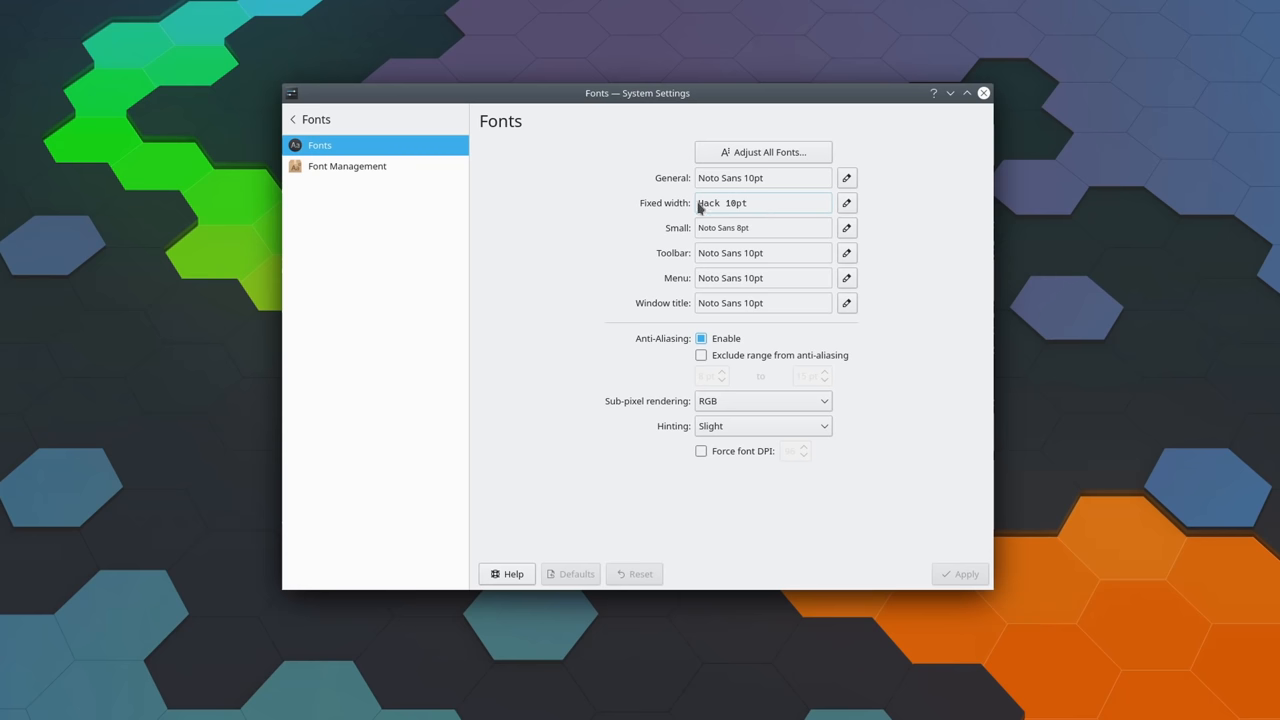
mouse_move(636, 204)
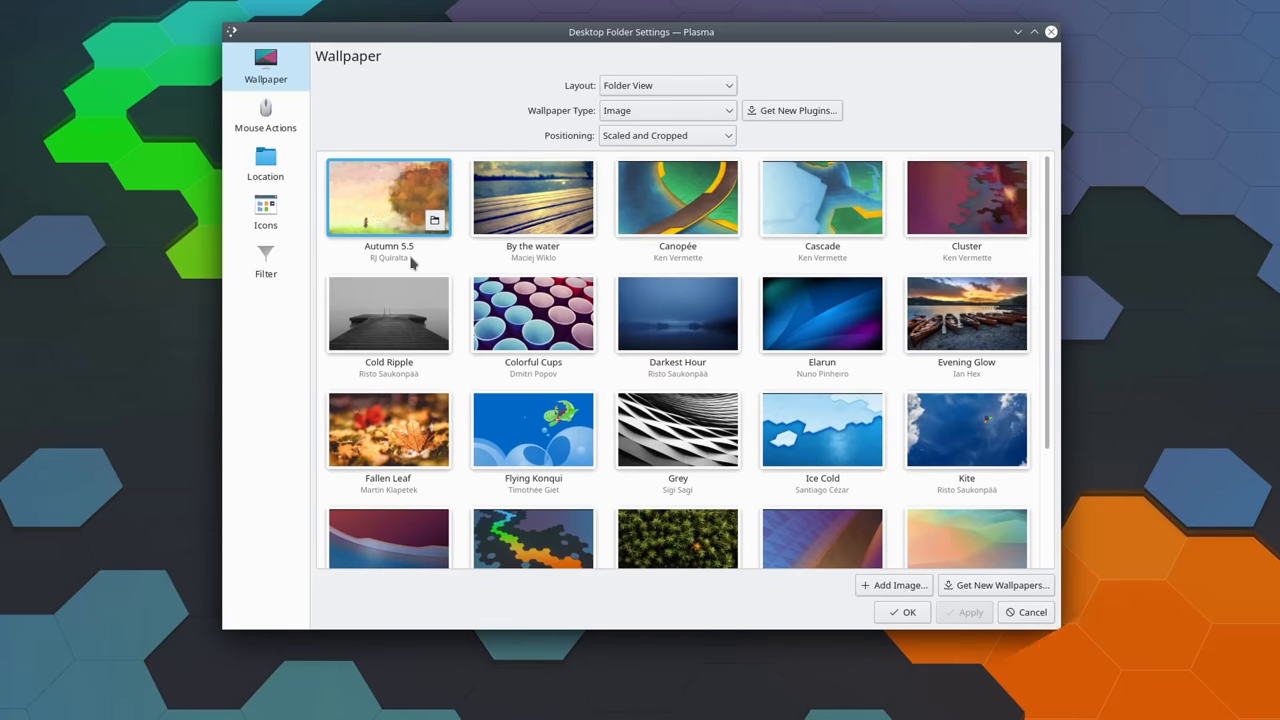
Browse Fonts, wallpaper and Users avatars, then apply Breeze Light and return to Breeze in Colors.
left_click(822, 198)
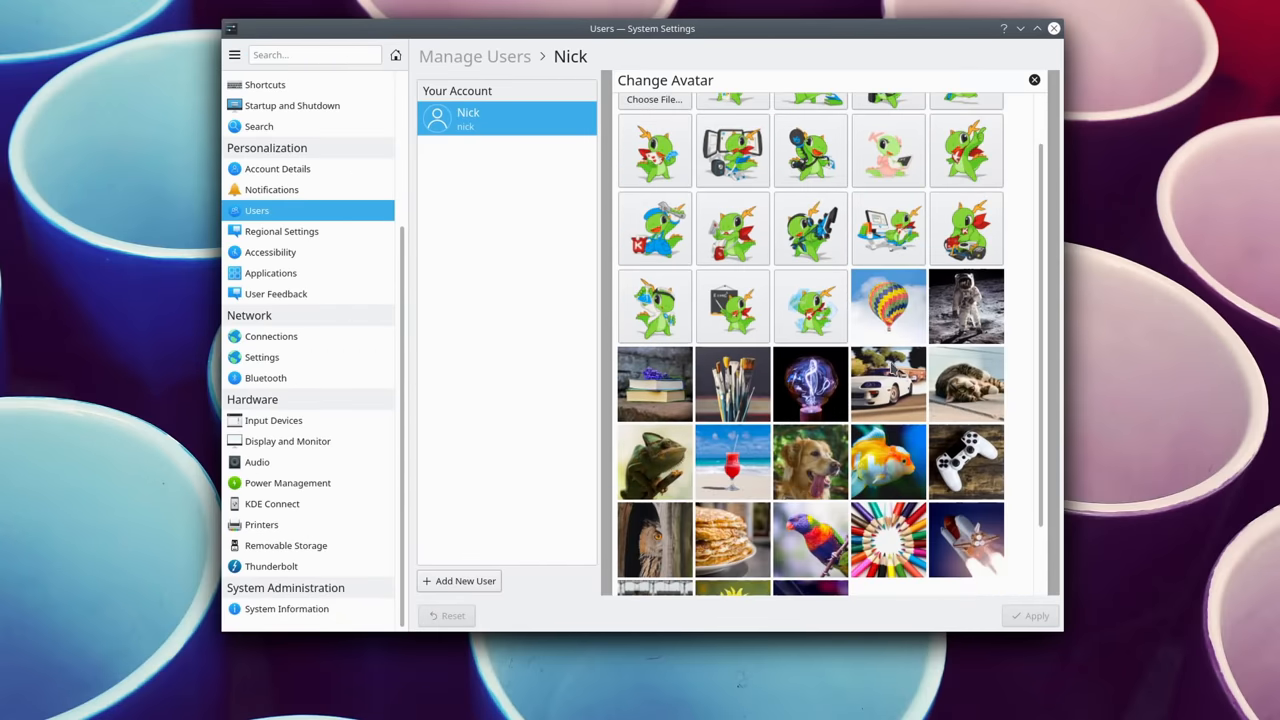
scroll("down", 3)
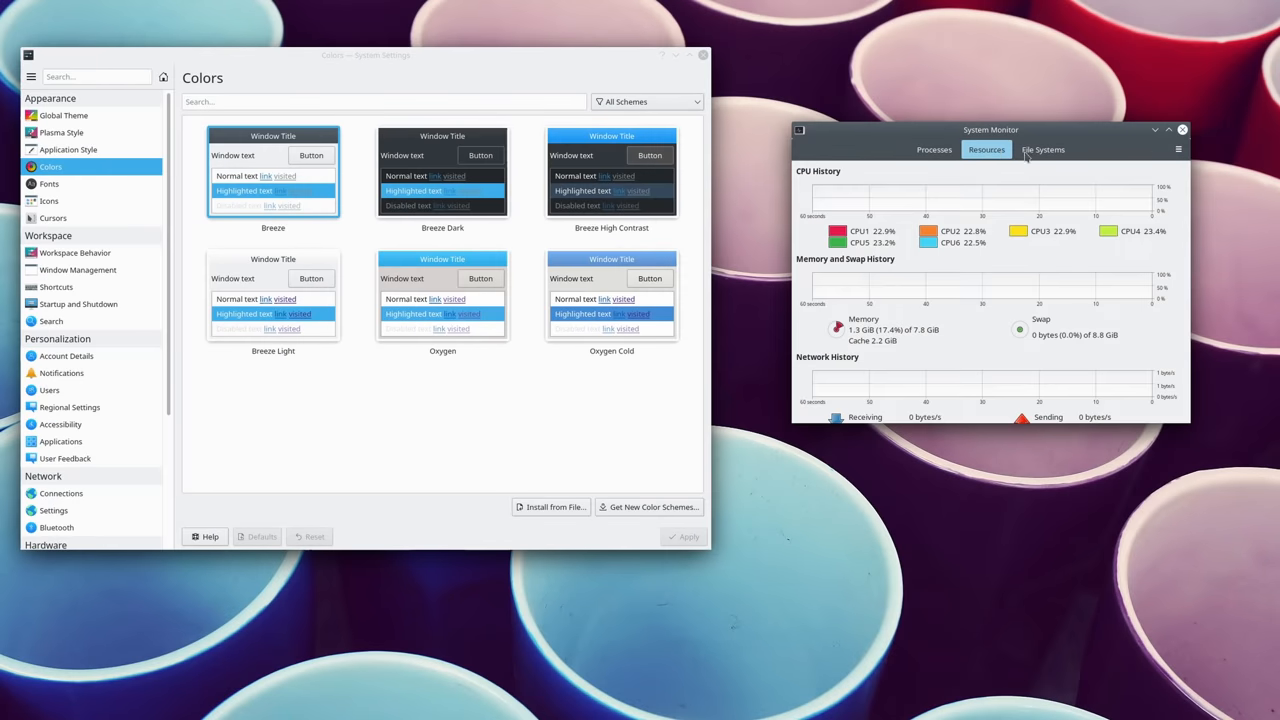
left_click(934, 148)
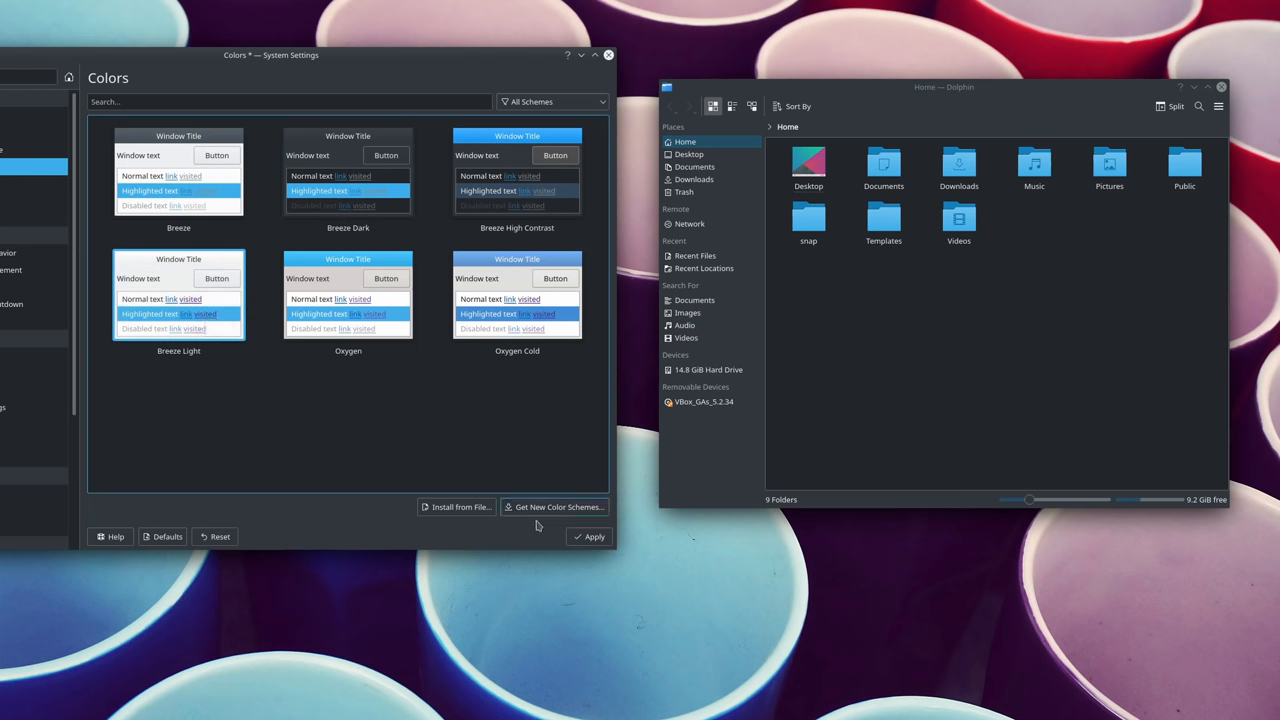
left_click(590, 536)
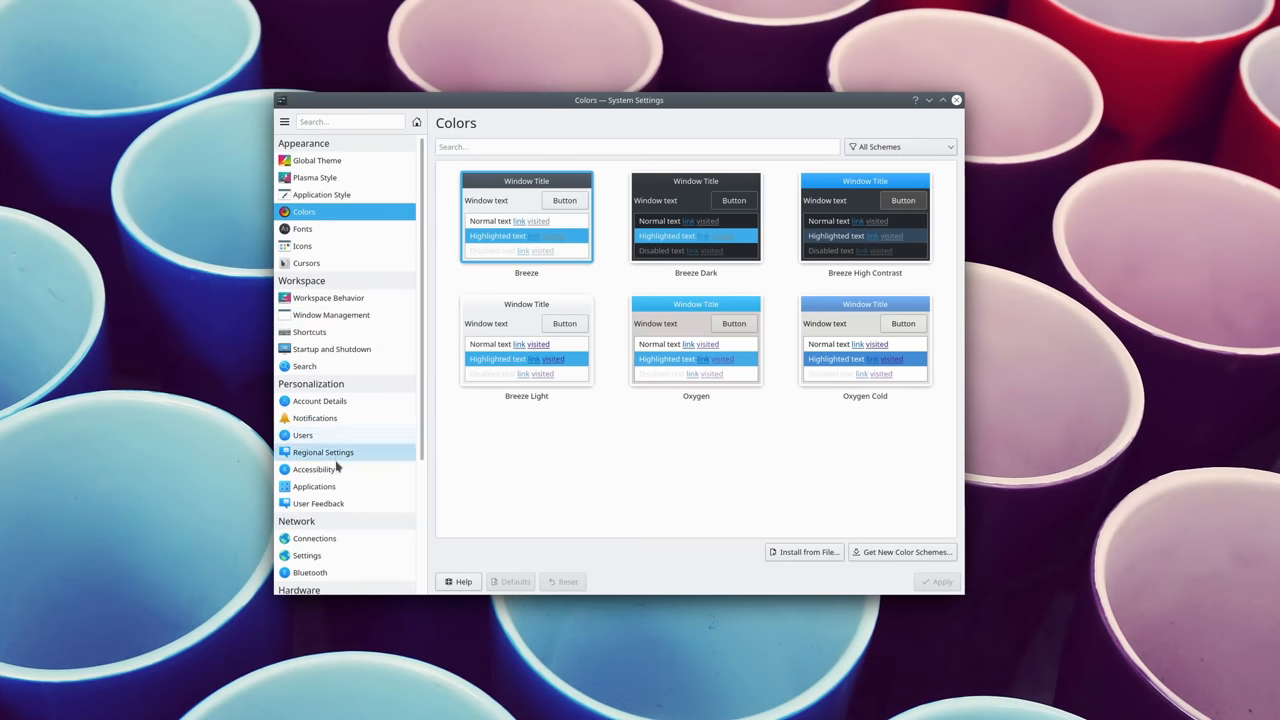
Visit Default Applications, Global Shortcuts, Background Services and Global Theme pages.
left_click(314, 488)
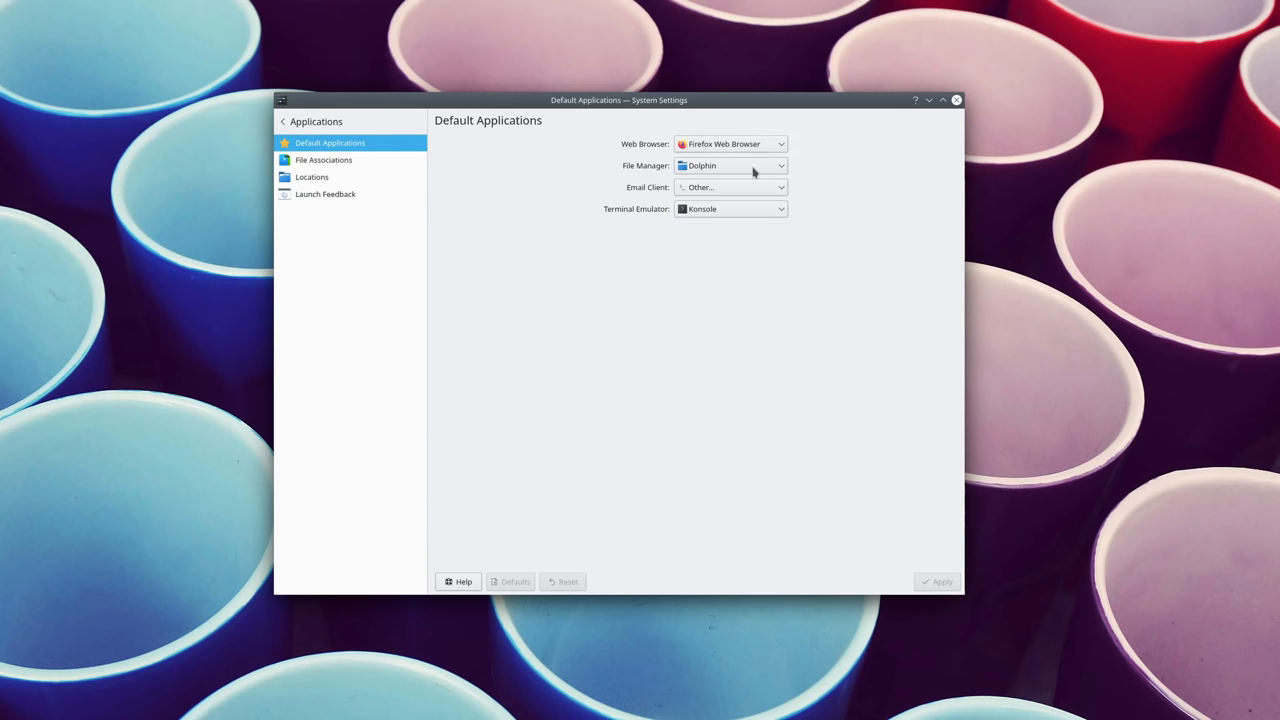
left_click(316, 122)
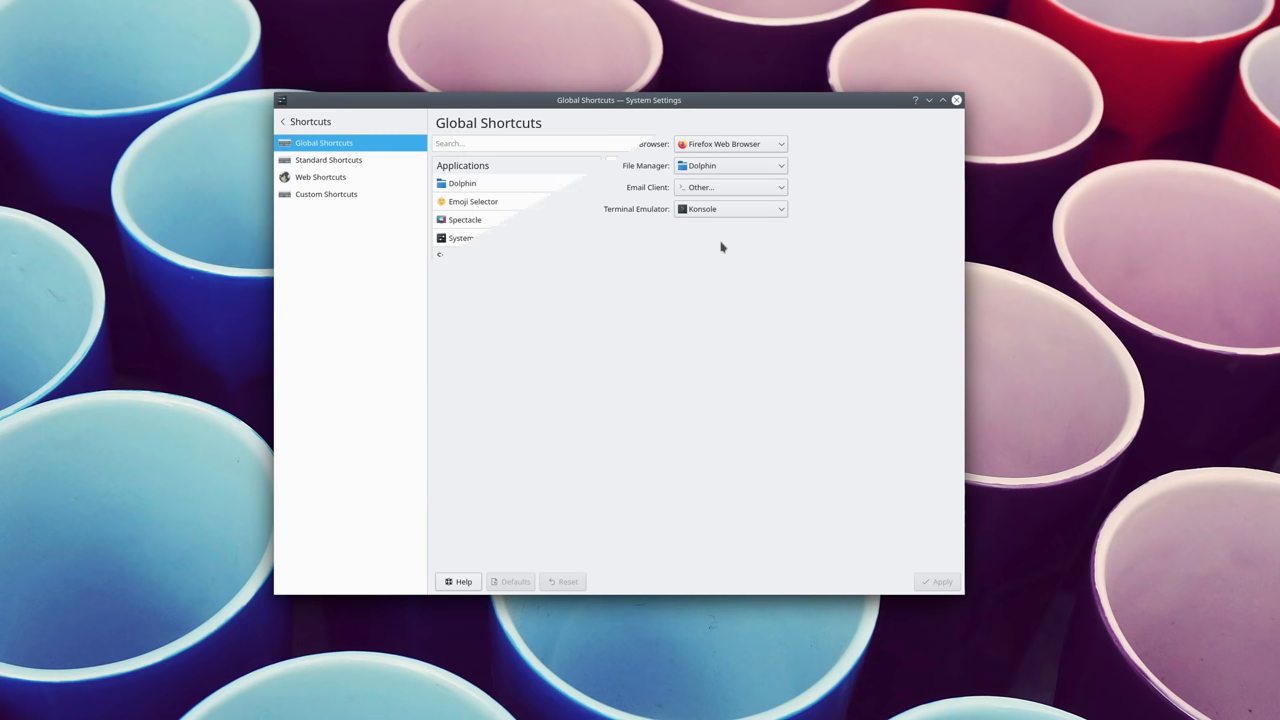
left_click(324, 142)
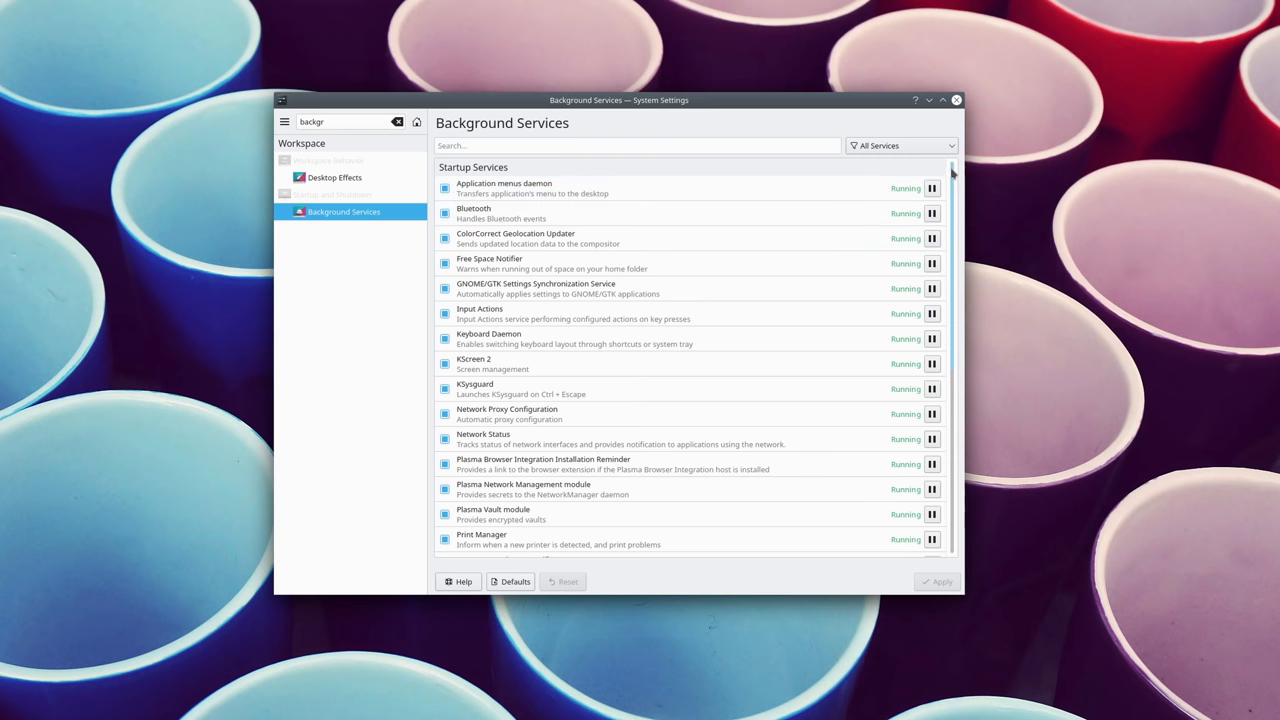
scroll("down", 3)
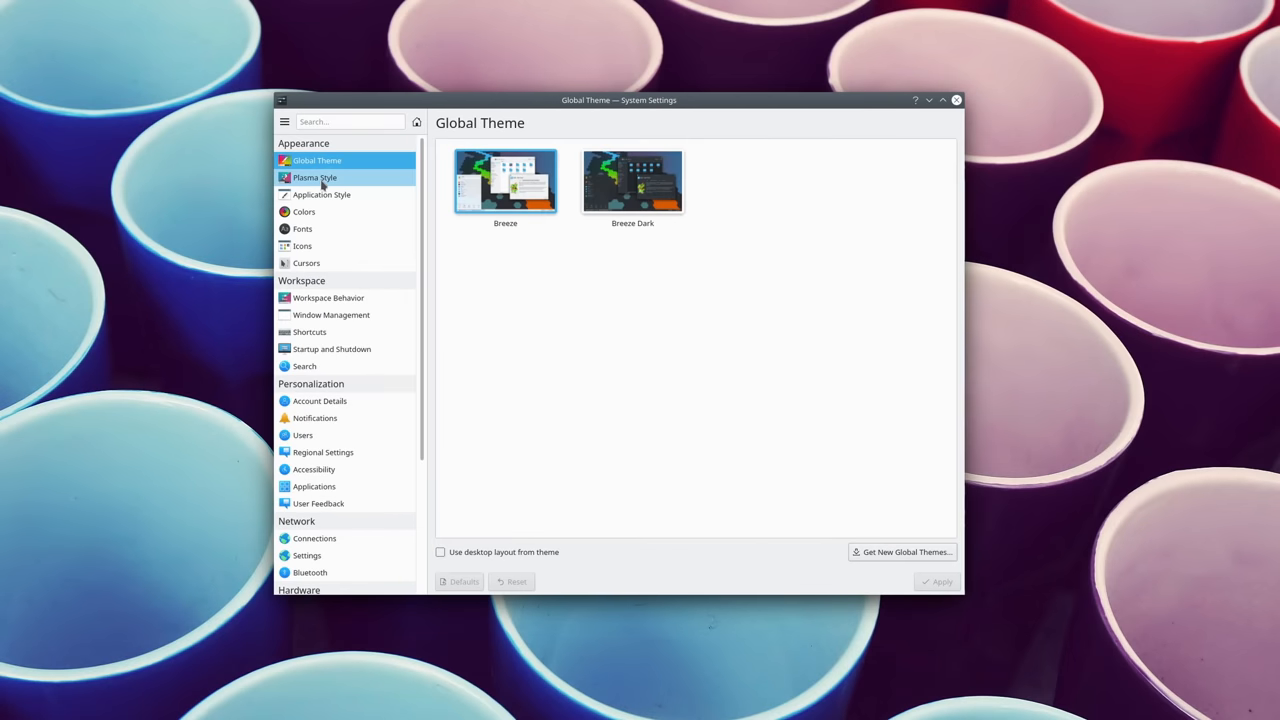
Visit Plasma Style, Application Style, Colors and Fonts, then land on the Cursors theme page.
left_click(316, 176)
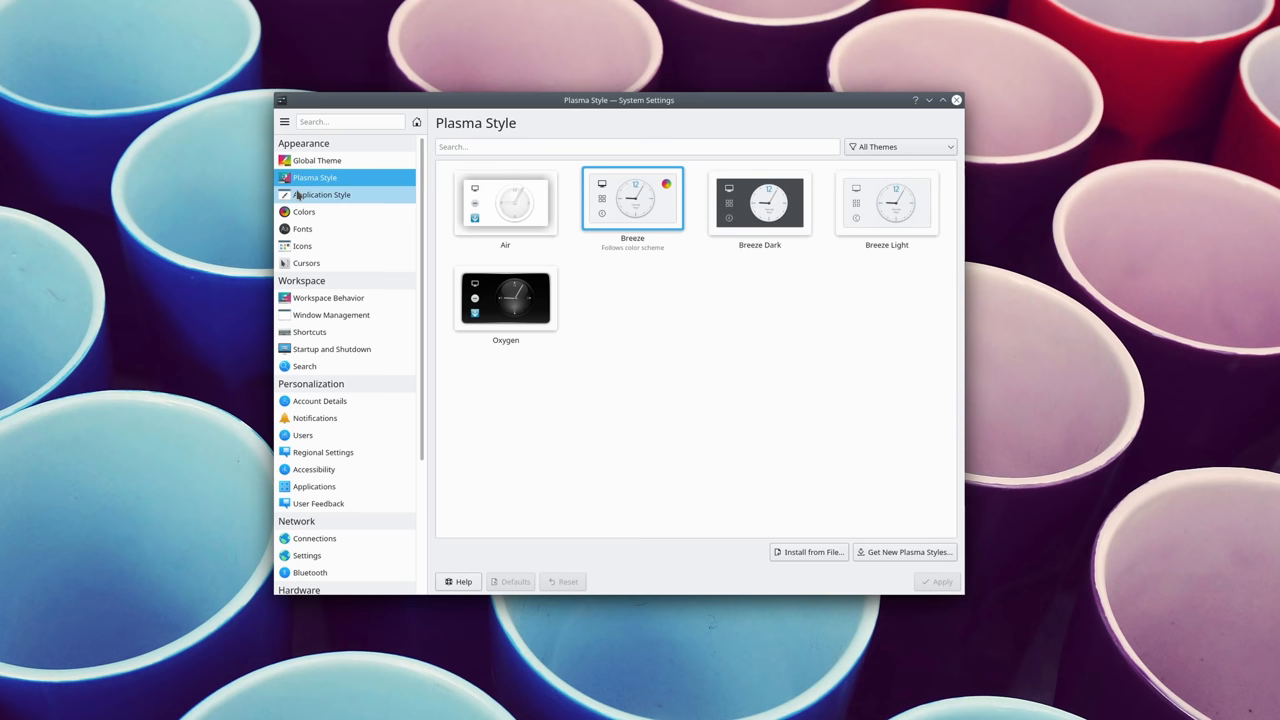
left_click(322, 194)
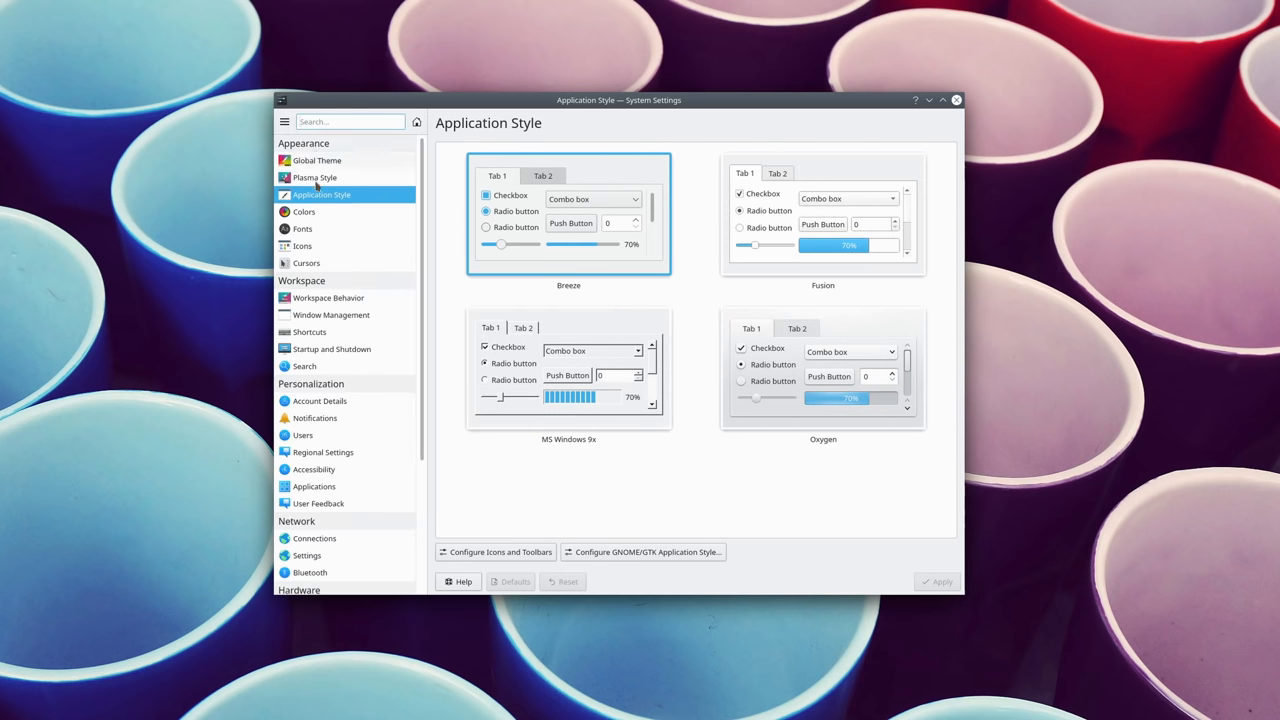
left_click(304, 212)
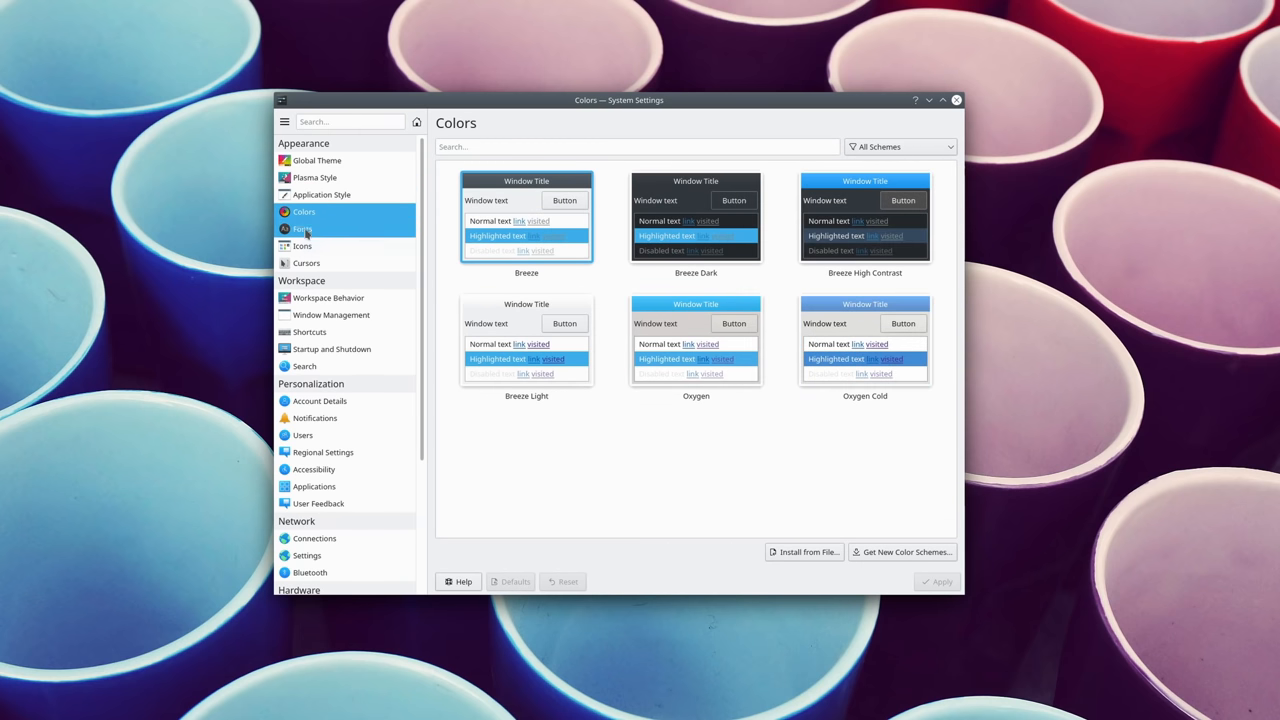
left_click(304, 228)
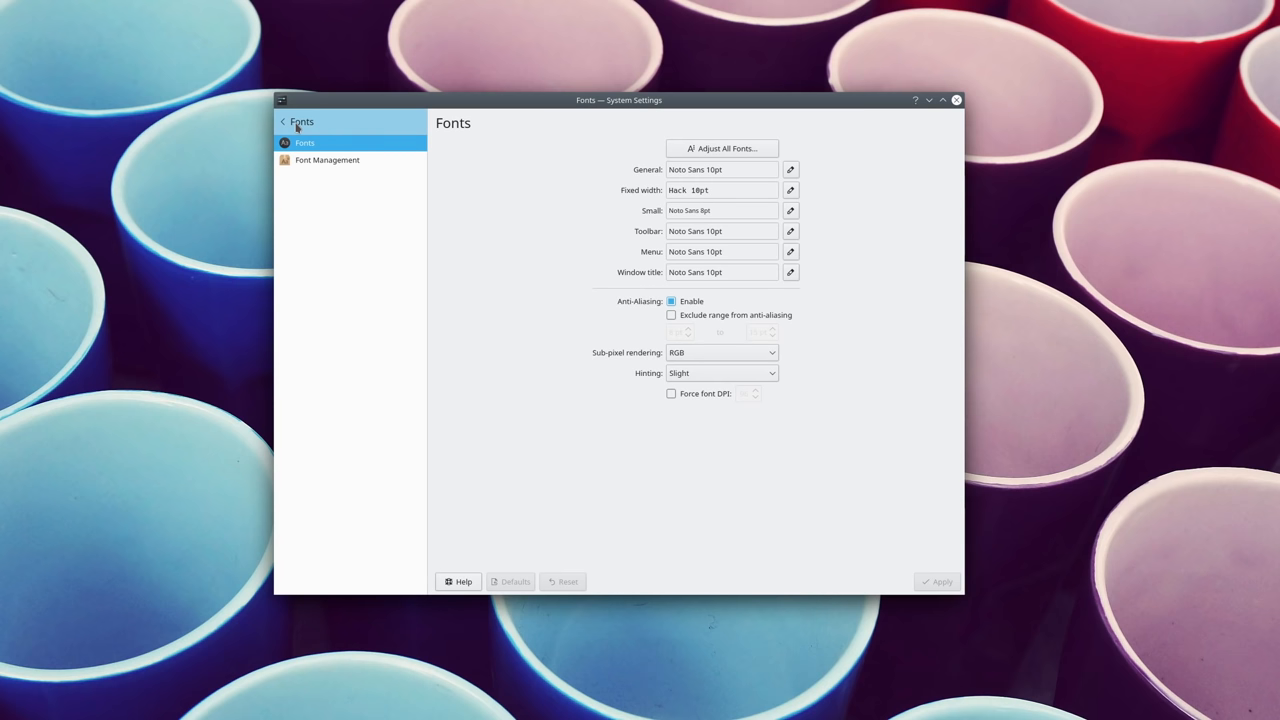
left_click(284, 122)
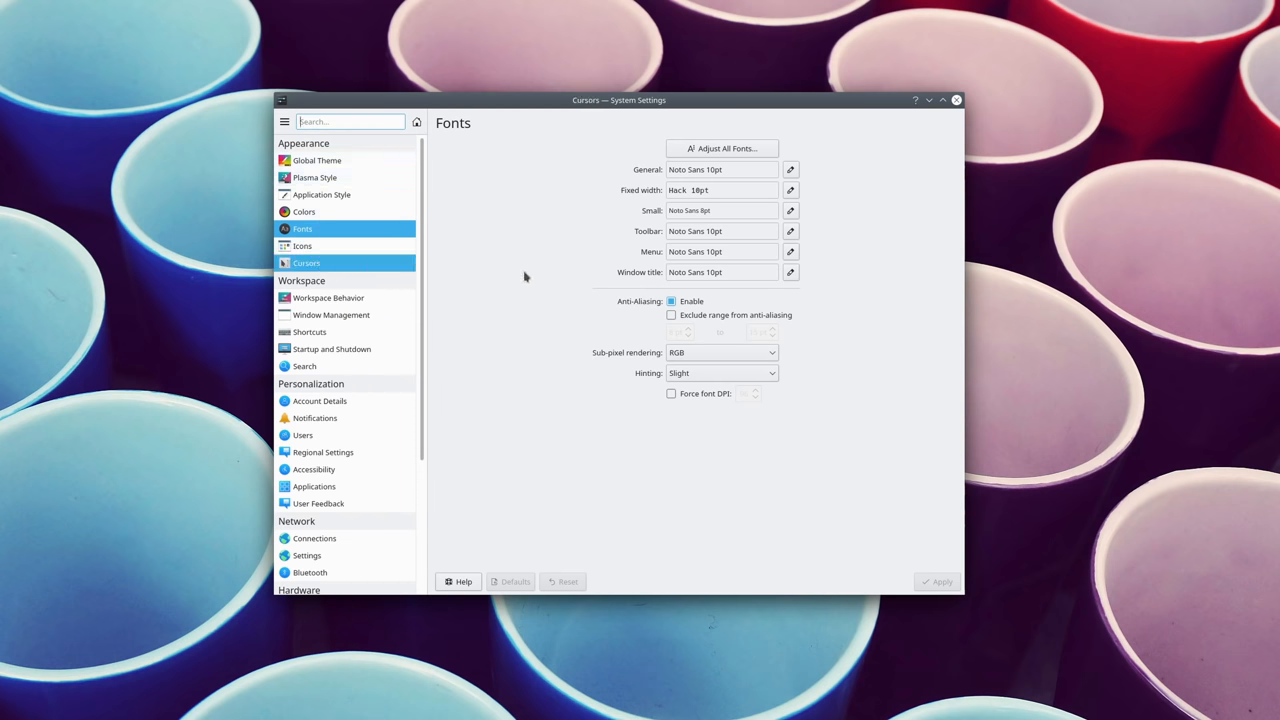
left_click(328, 296)
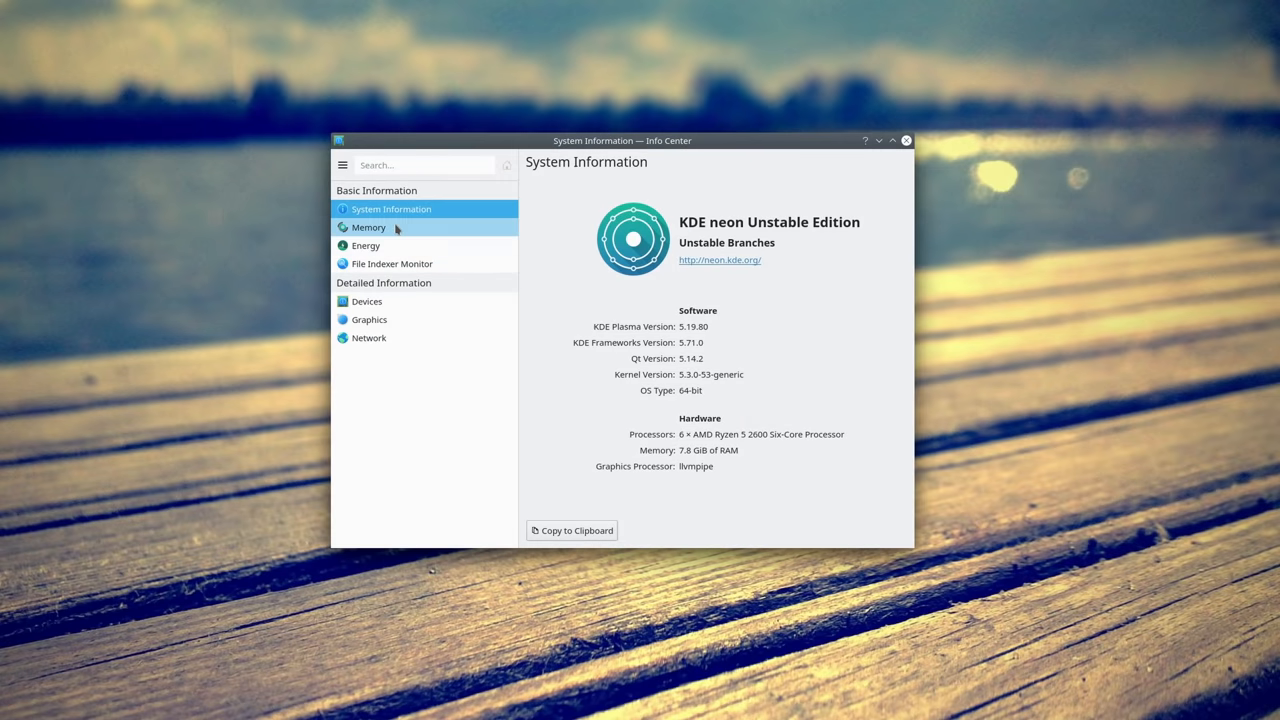
View Memory details, then the Wayland graphics section with compositor, display name and interfaces.
left_click(368, 228)
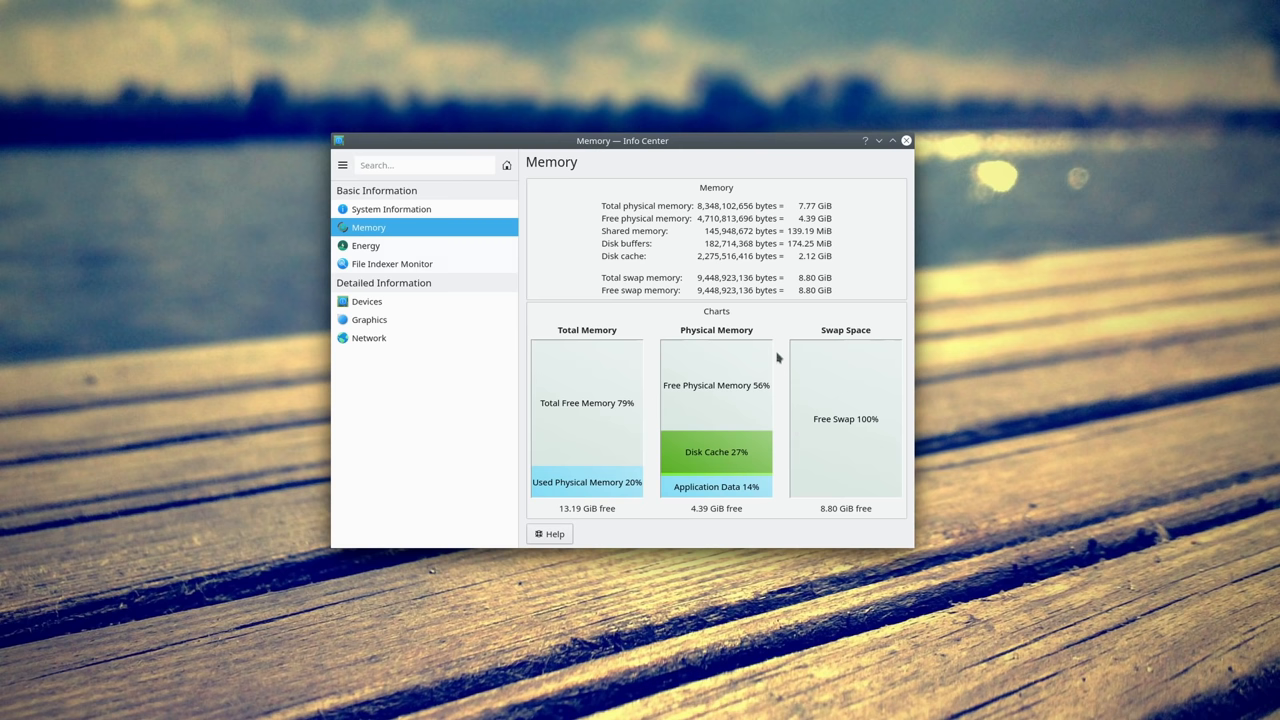
left_click(368, 320)
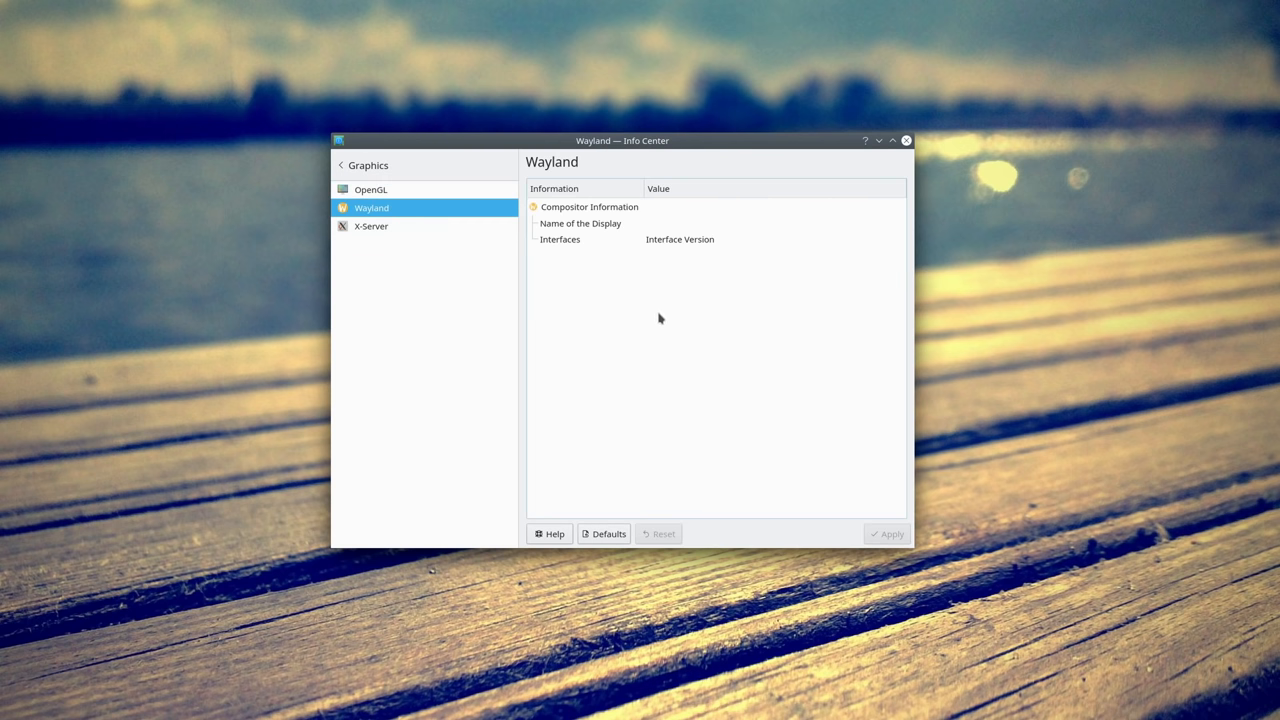
left_click(372, 224)
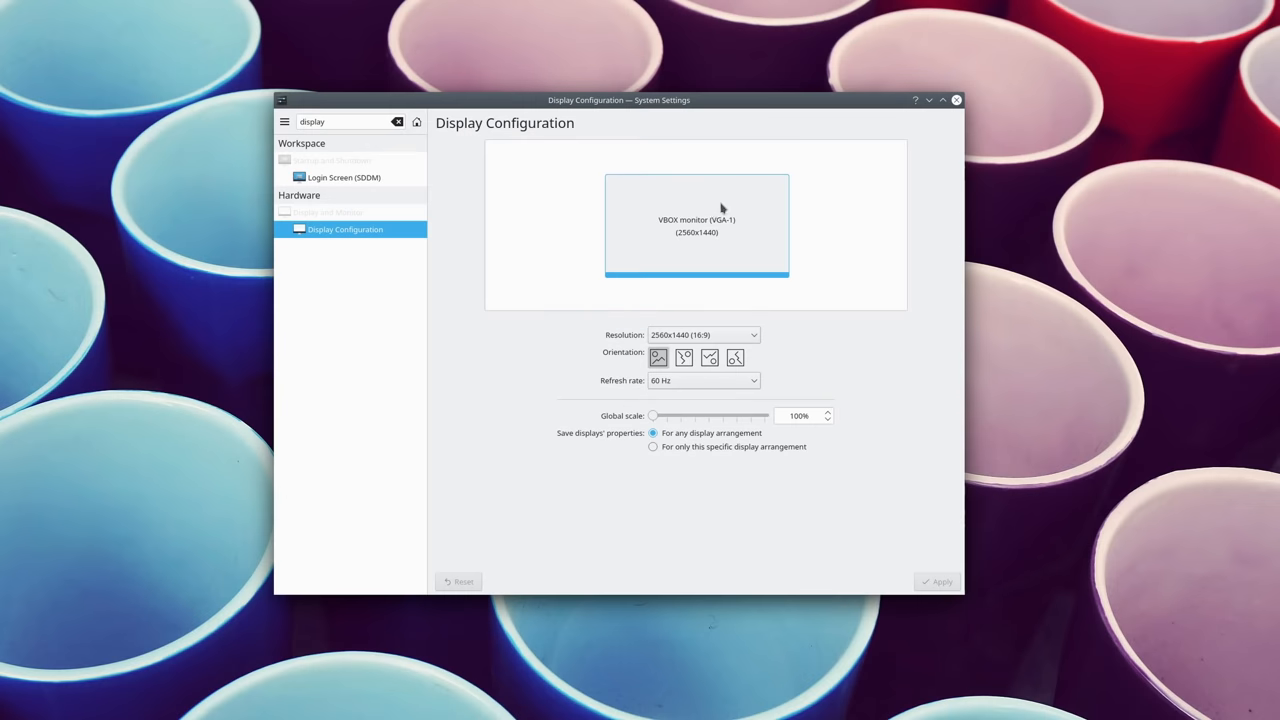
Check the resolution dropdown, browse General Behavior and Font Management, then search 'display' in KRunner.
left_click(704, 336)
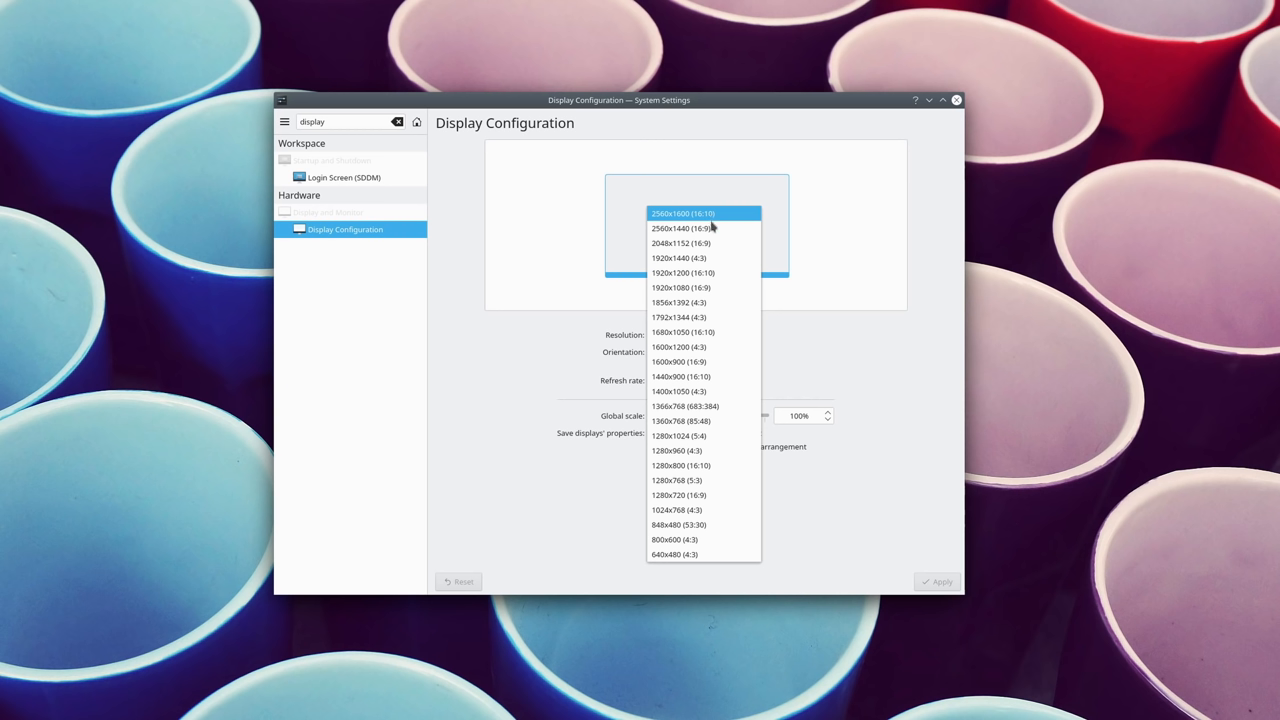
mouse_move(712, 316)
type("animat")
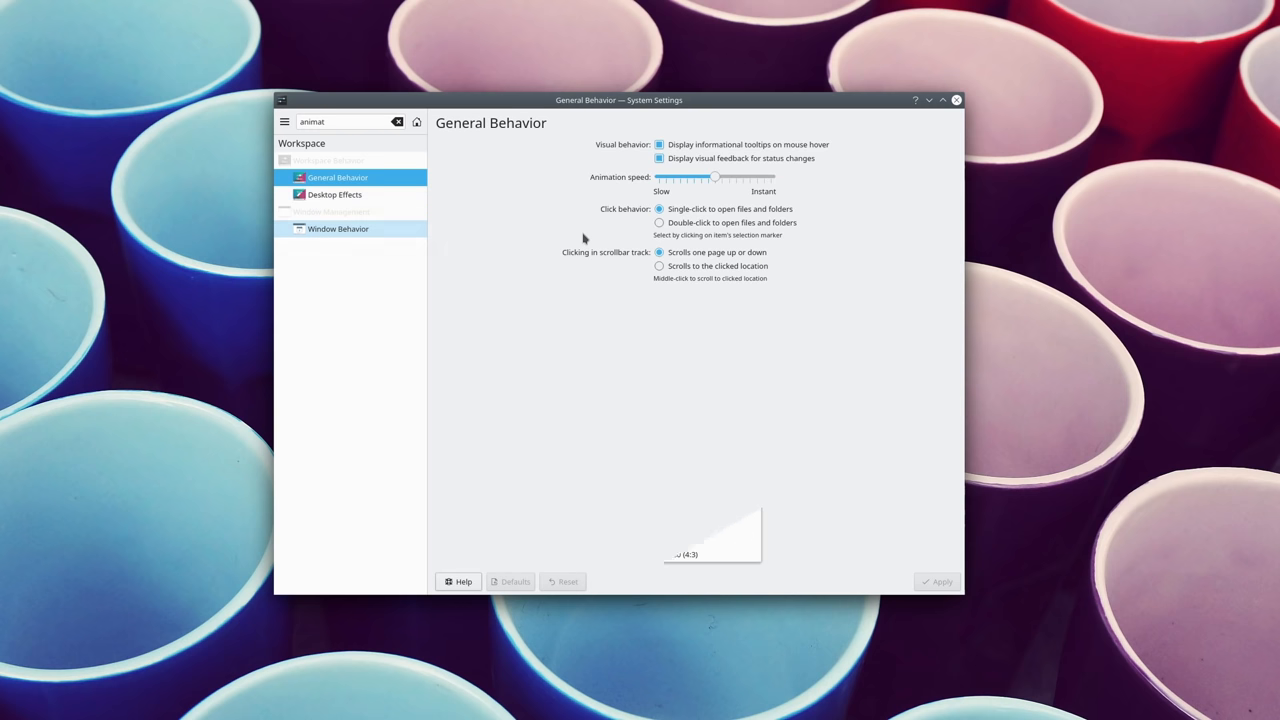
left_click_drag(714, 176, 704, 176)
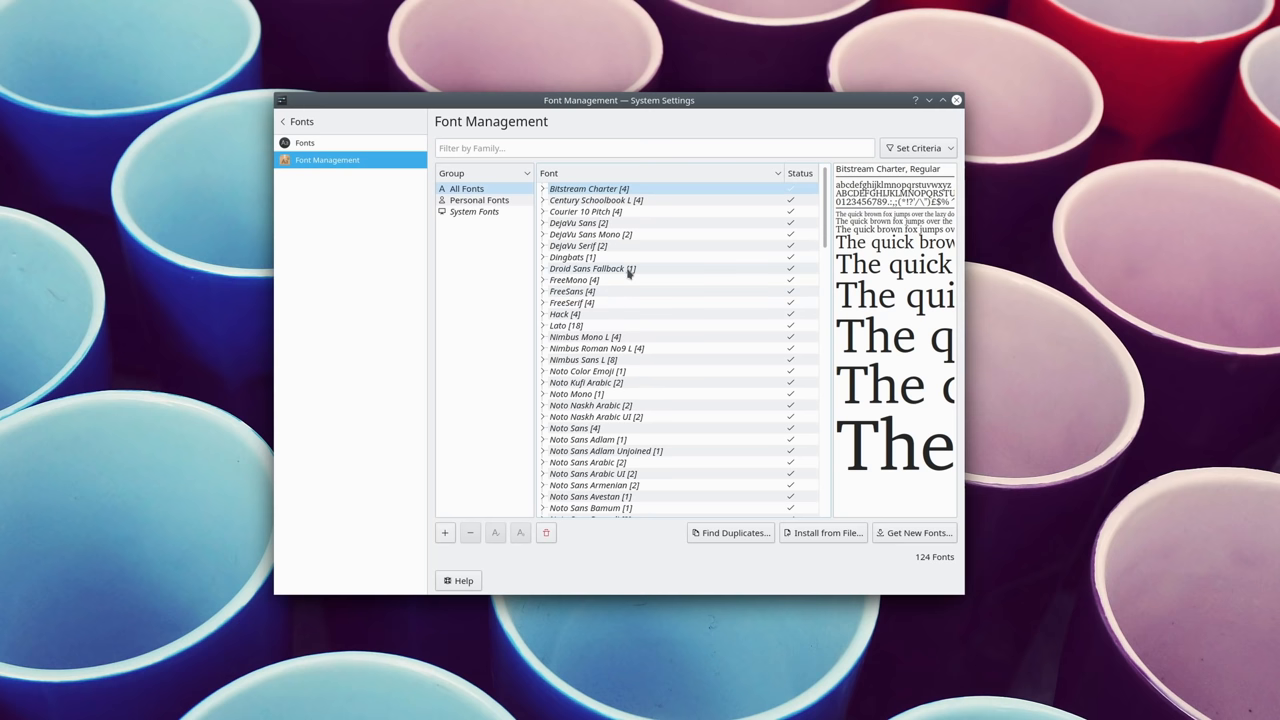
scroll("down", 3)
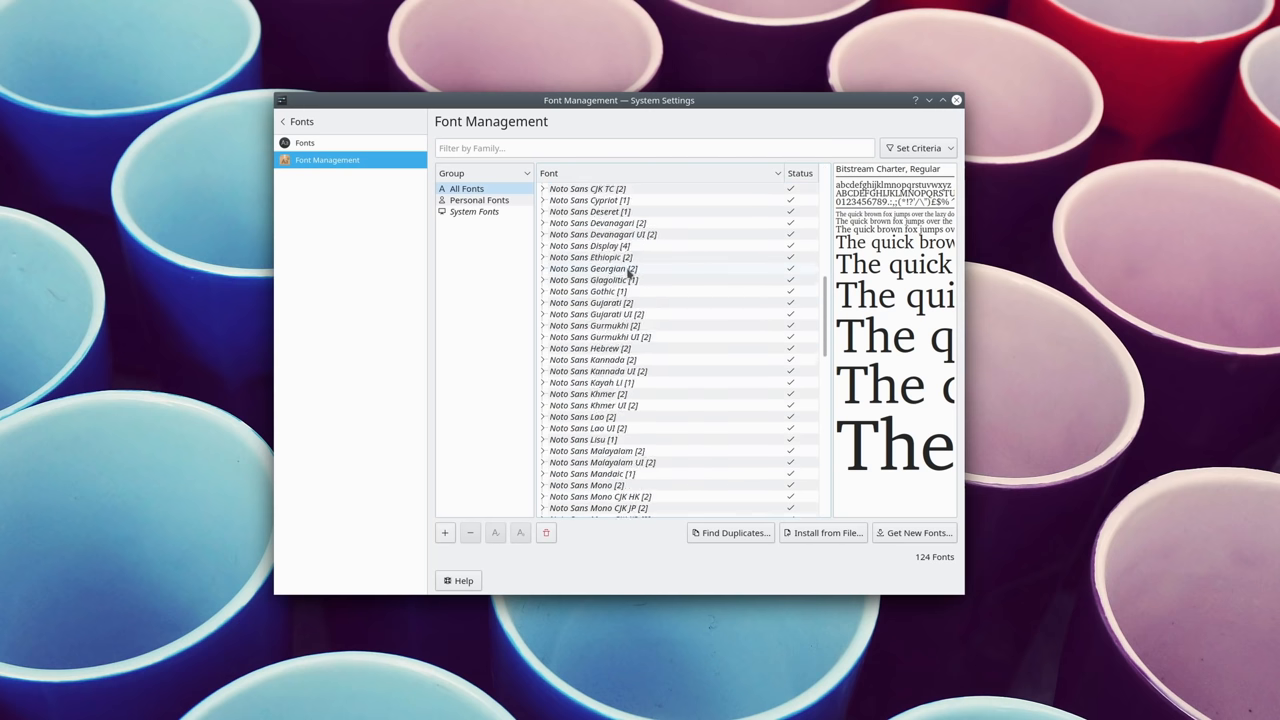
type("display")
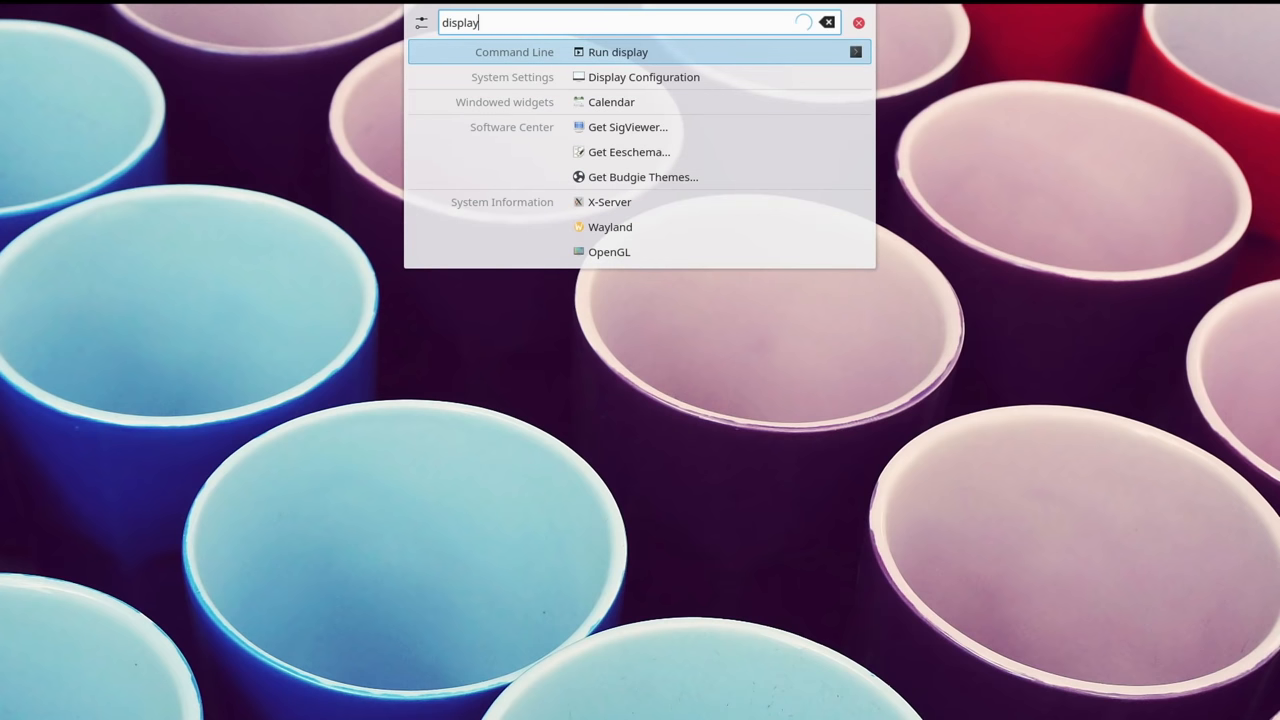
Open Display Configuration from results, then set a home-folder indexing level in File Search and add a folder.
left_click(644, 76)
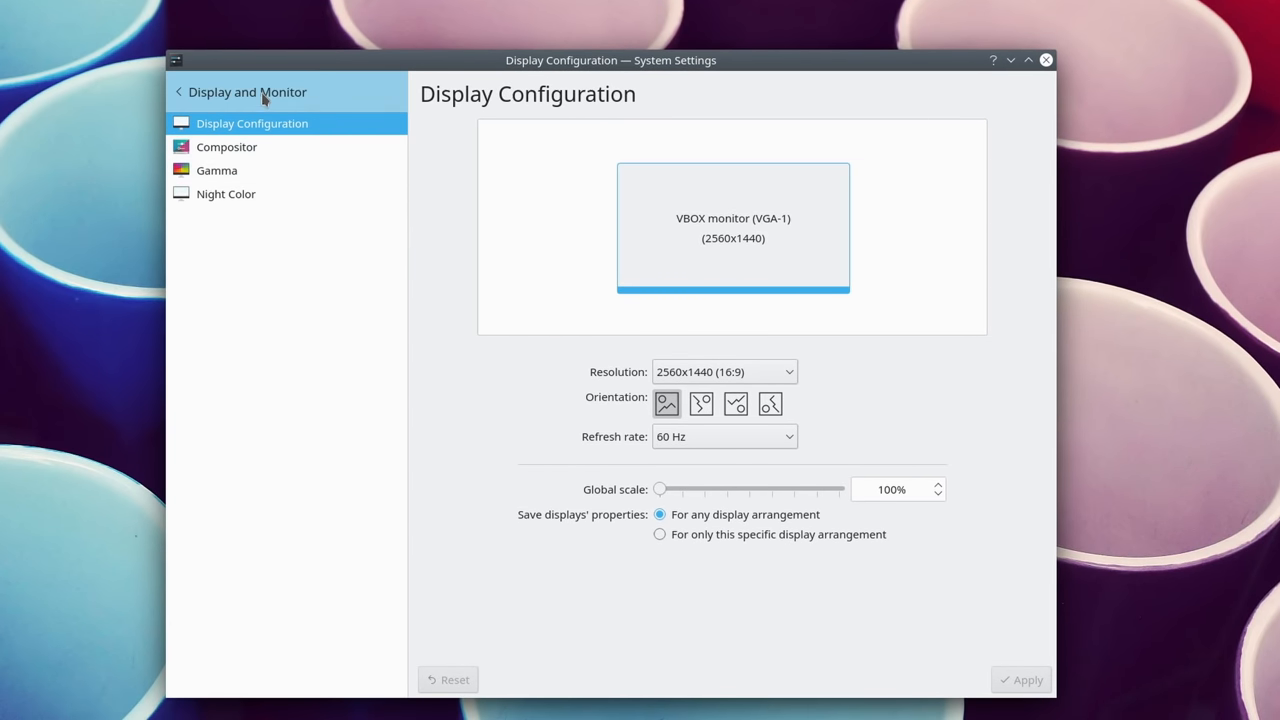
left_click(178, 92)
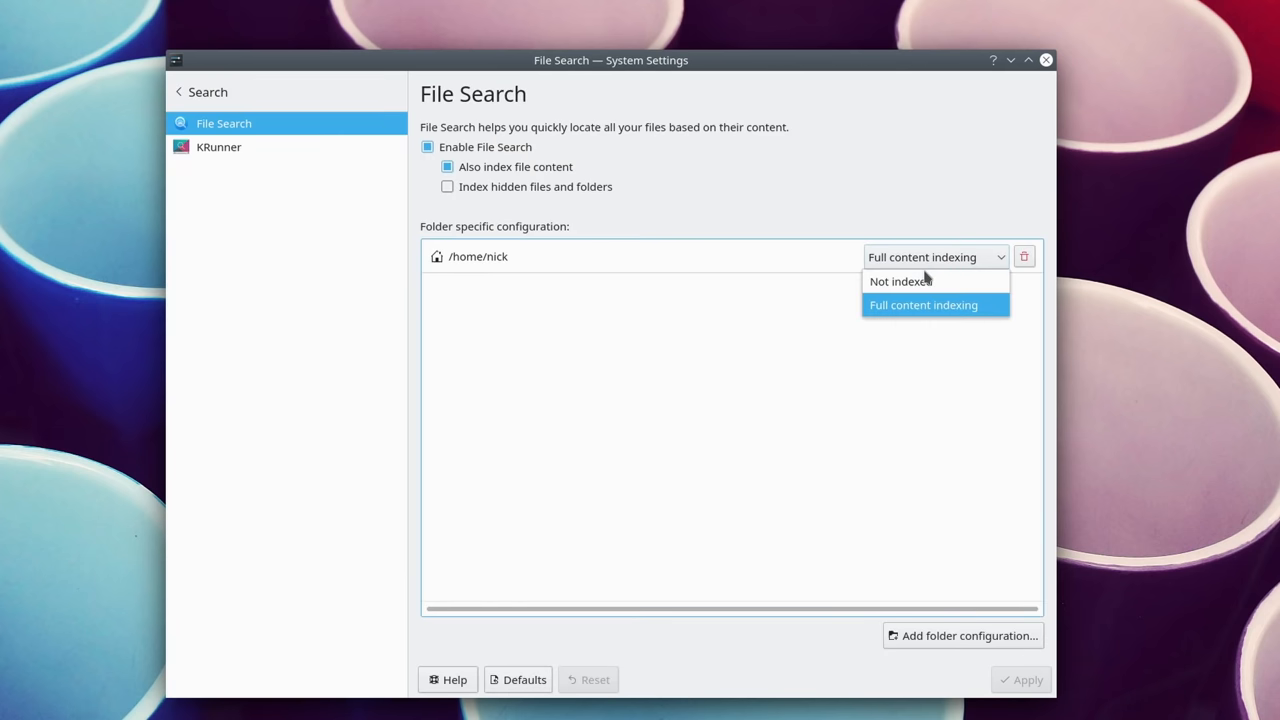
left_click(962, 636)
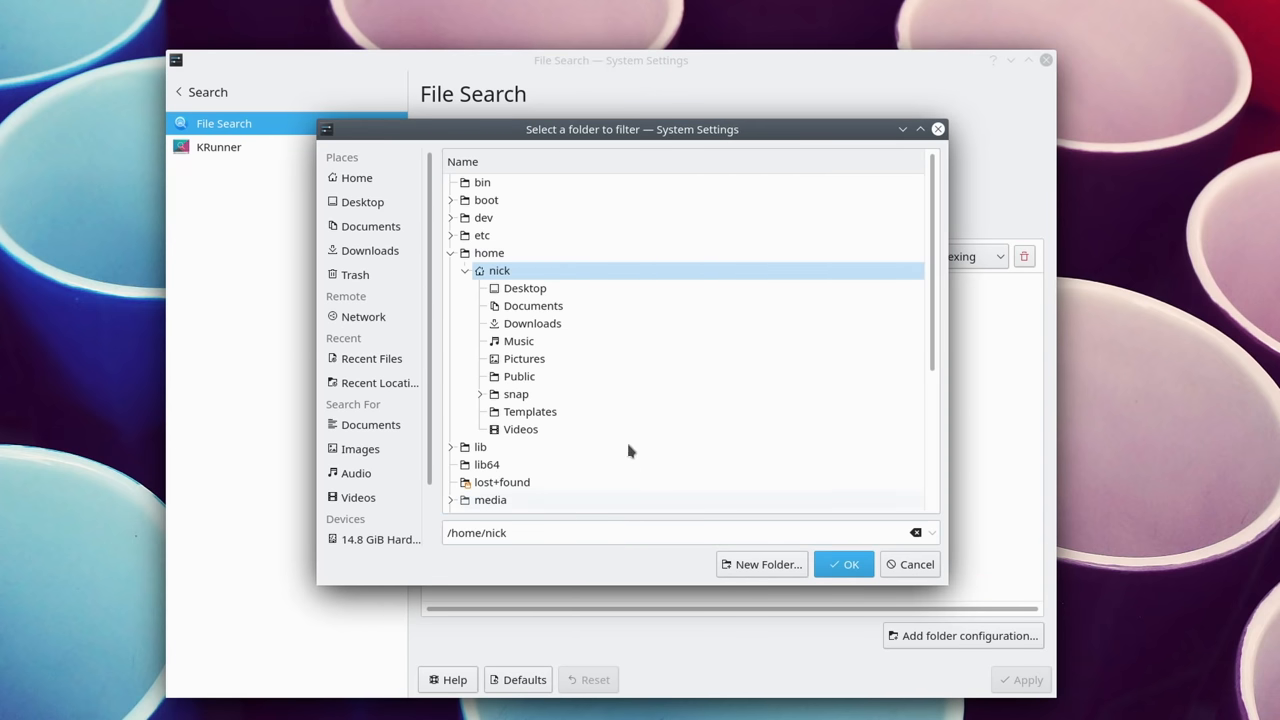
left_click(484, 236)
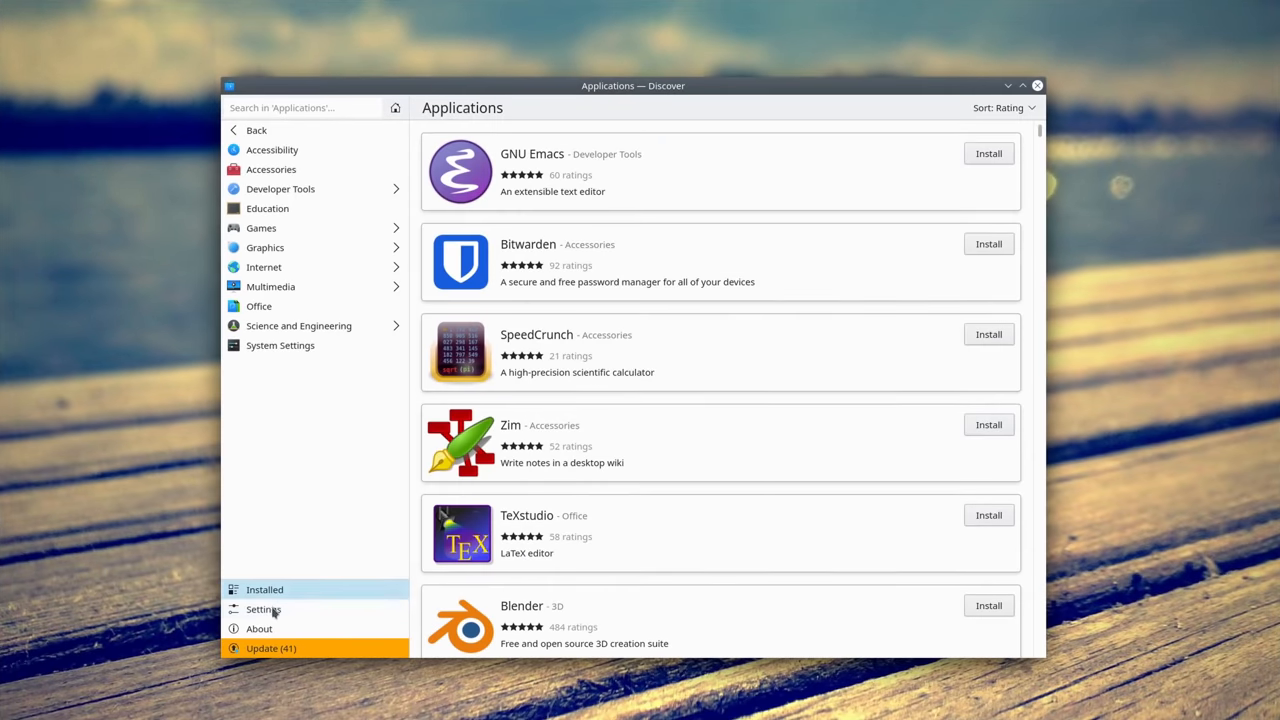
Show Discover's software sources: firmware, Snap, KDE neon Bionic and Flatpak.
left_click(264, 608)
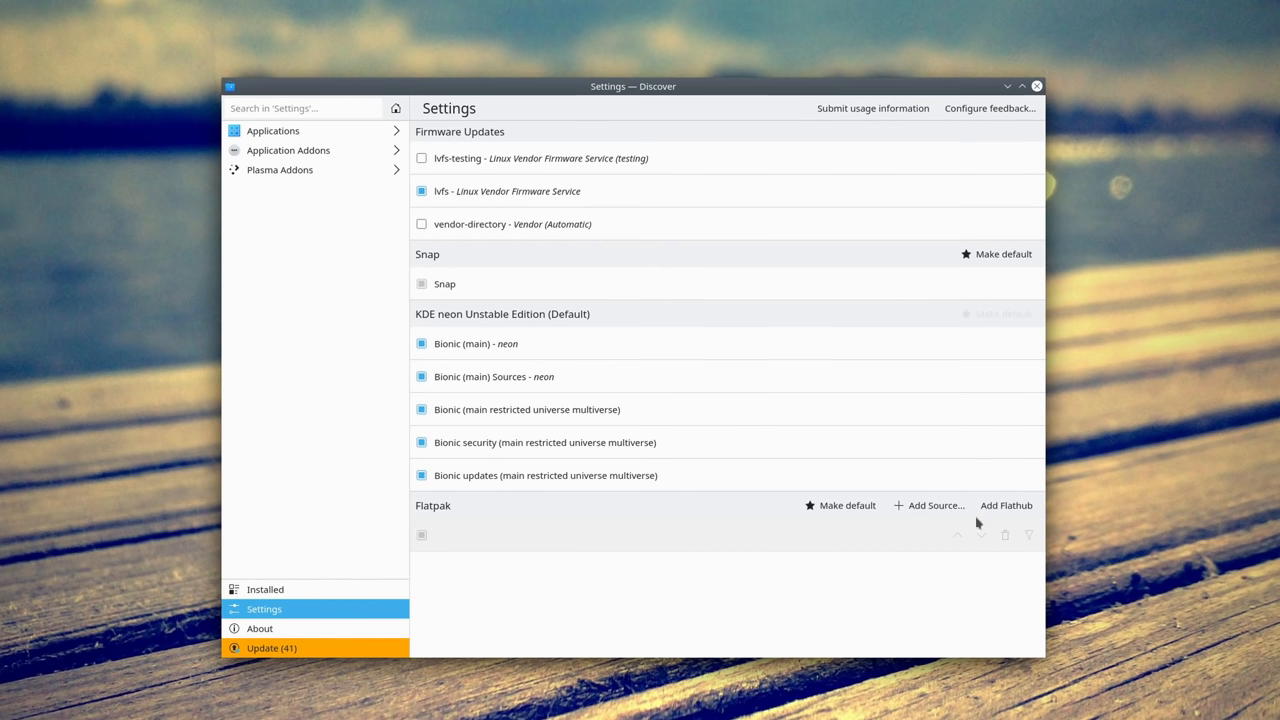
mouse_move(780, 588)
type("vlc")
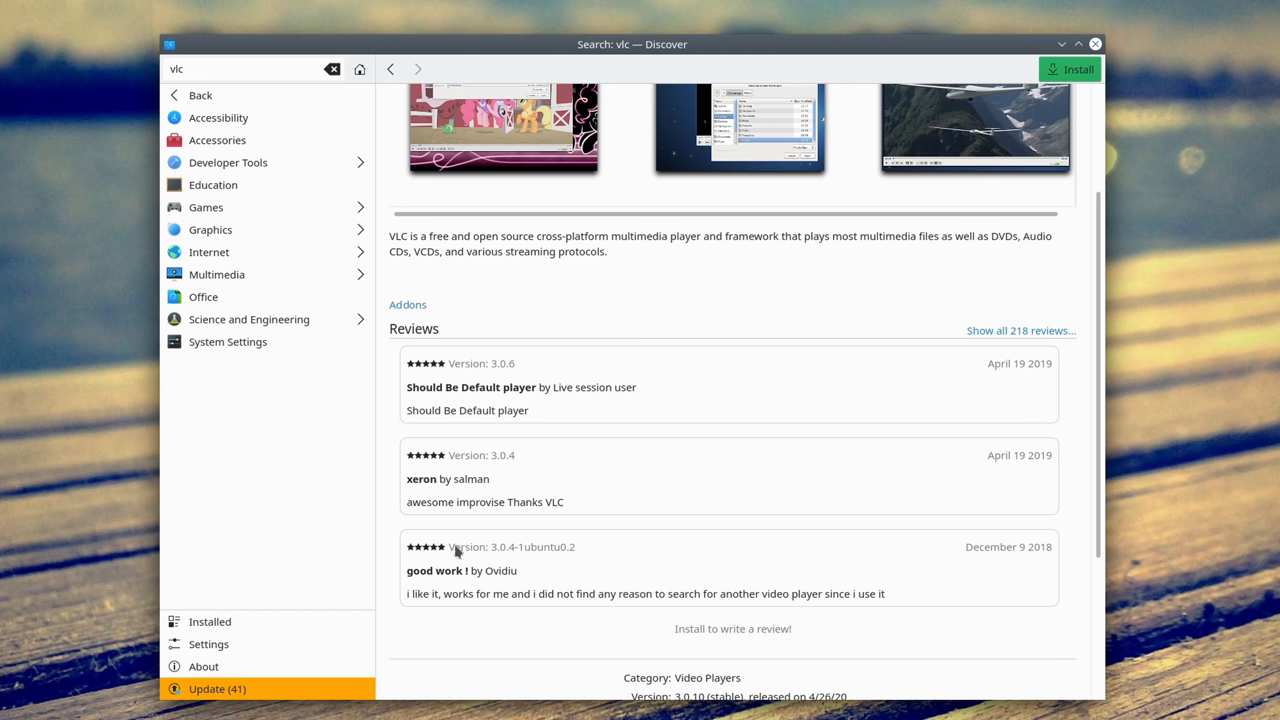
mouse_move(470, 538)
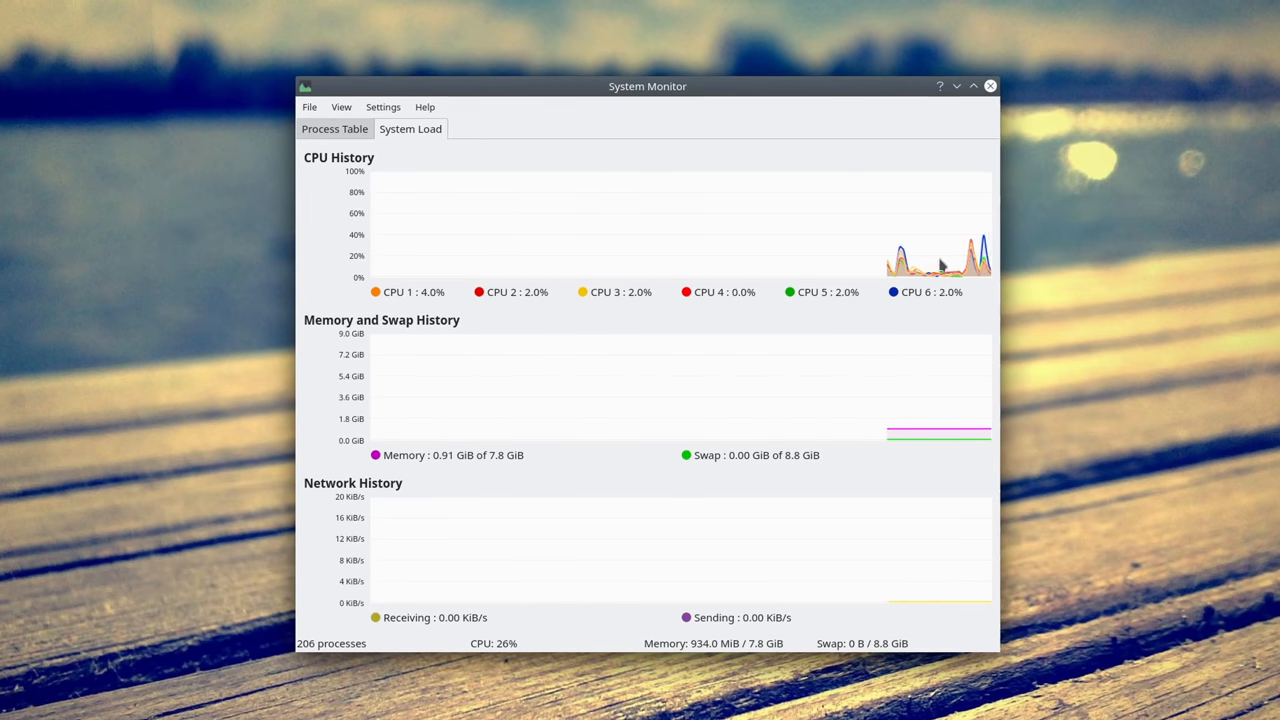
mouse_move(840, 278)
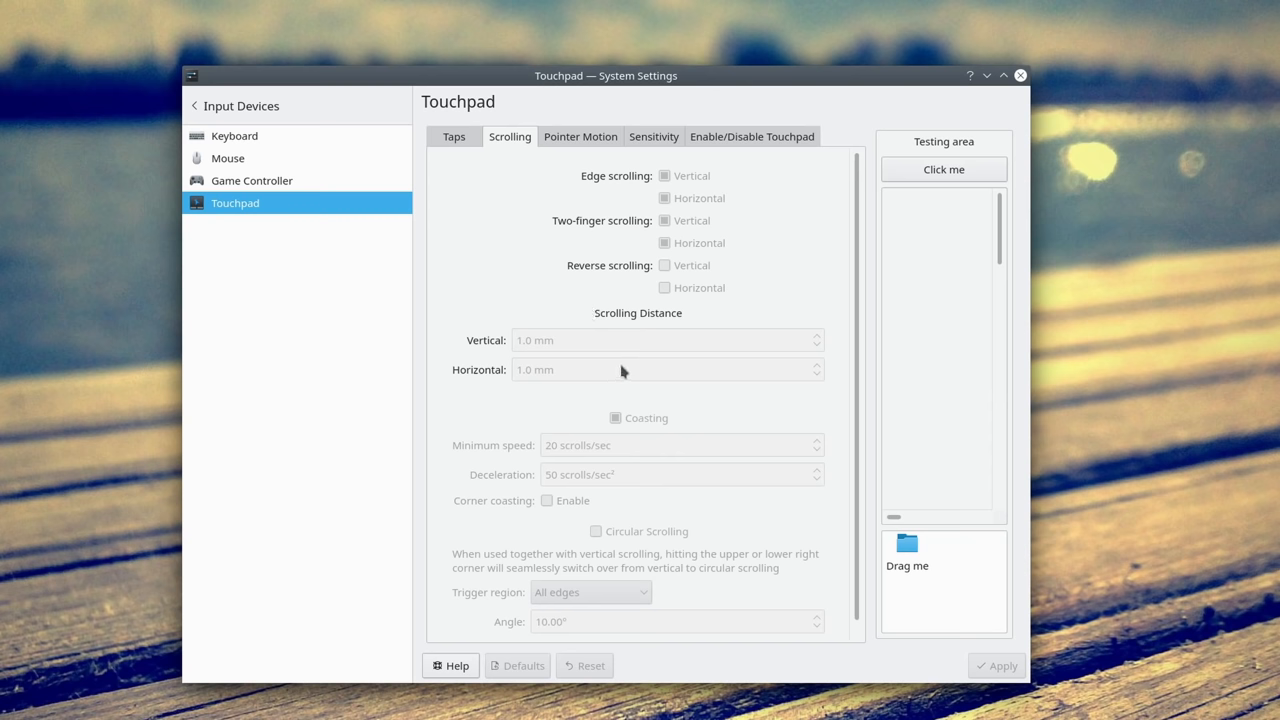
mouse_move(610, 364)
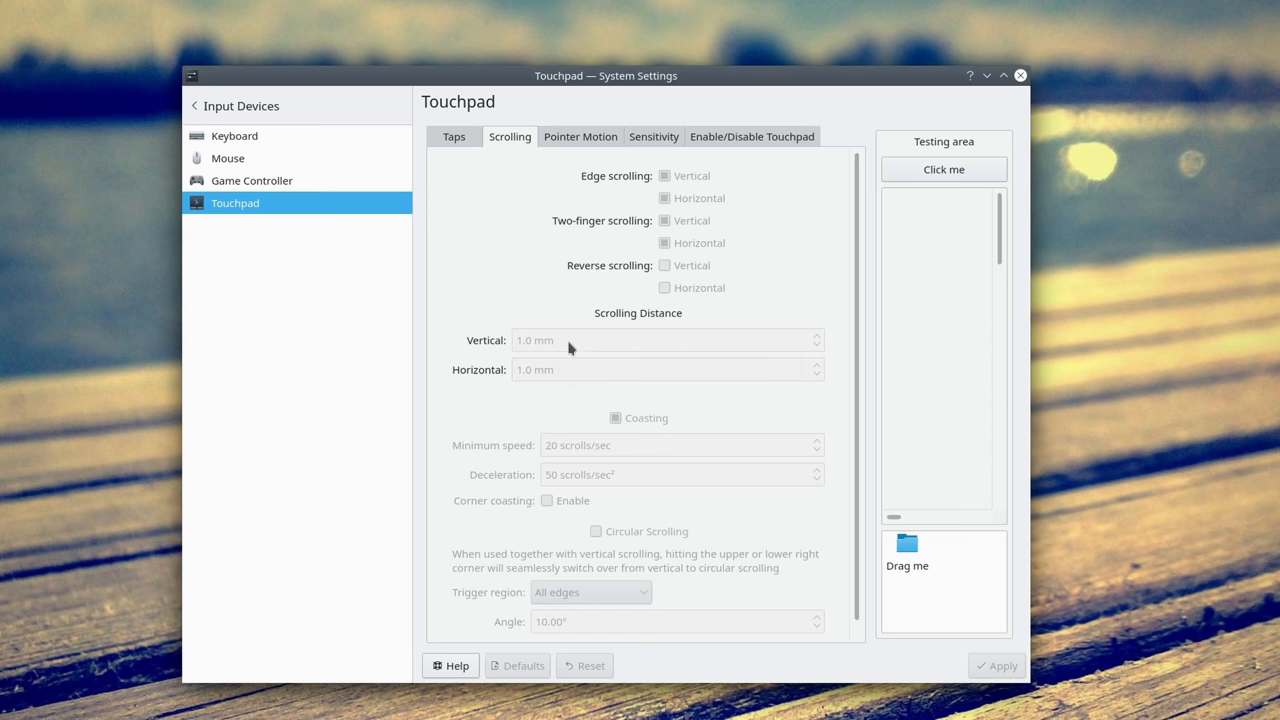
mouse_move(568, 368)
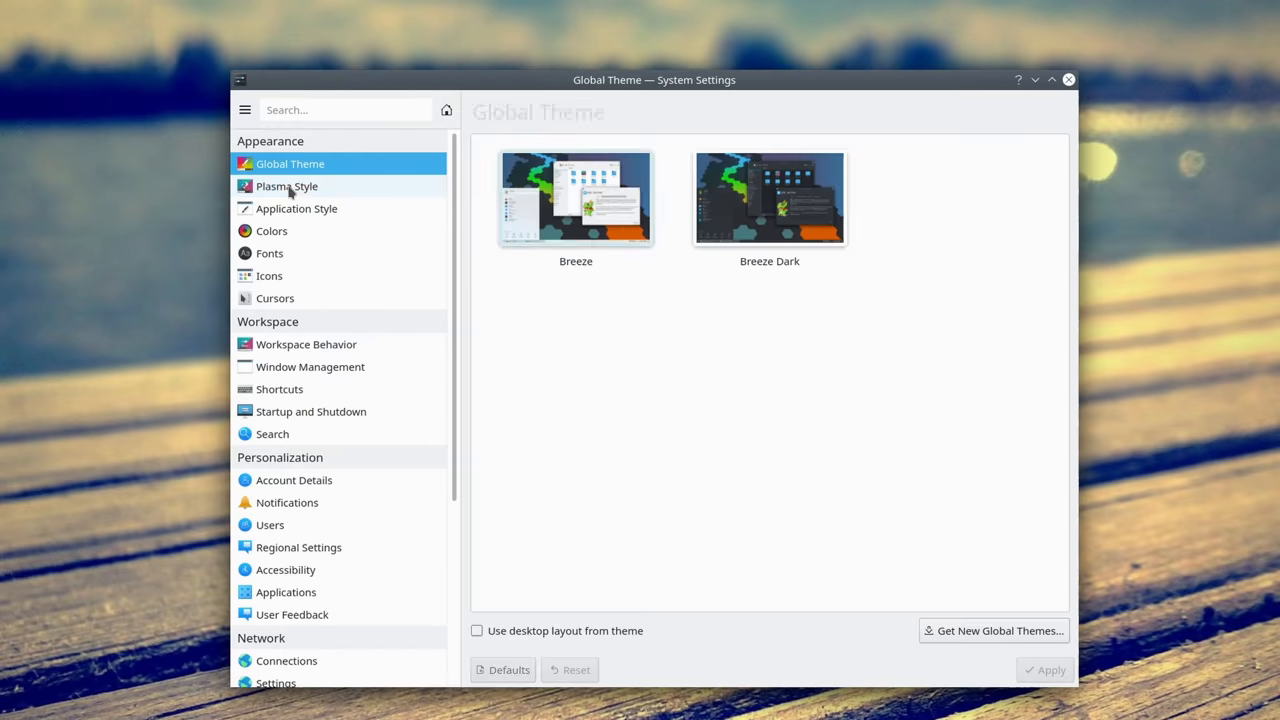
Visit Plasma Style, Application Style and the System Information page.
left_click(288, 186)
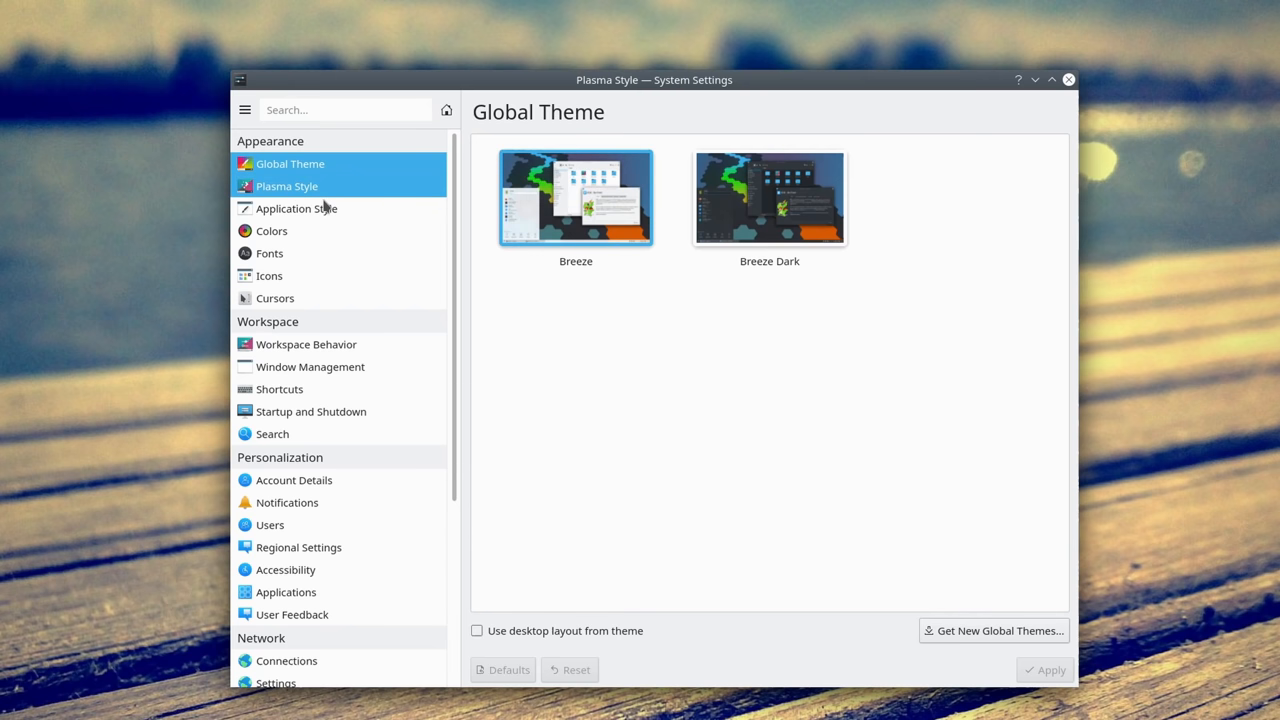
left_click(296, 208)
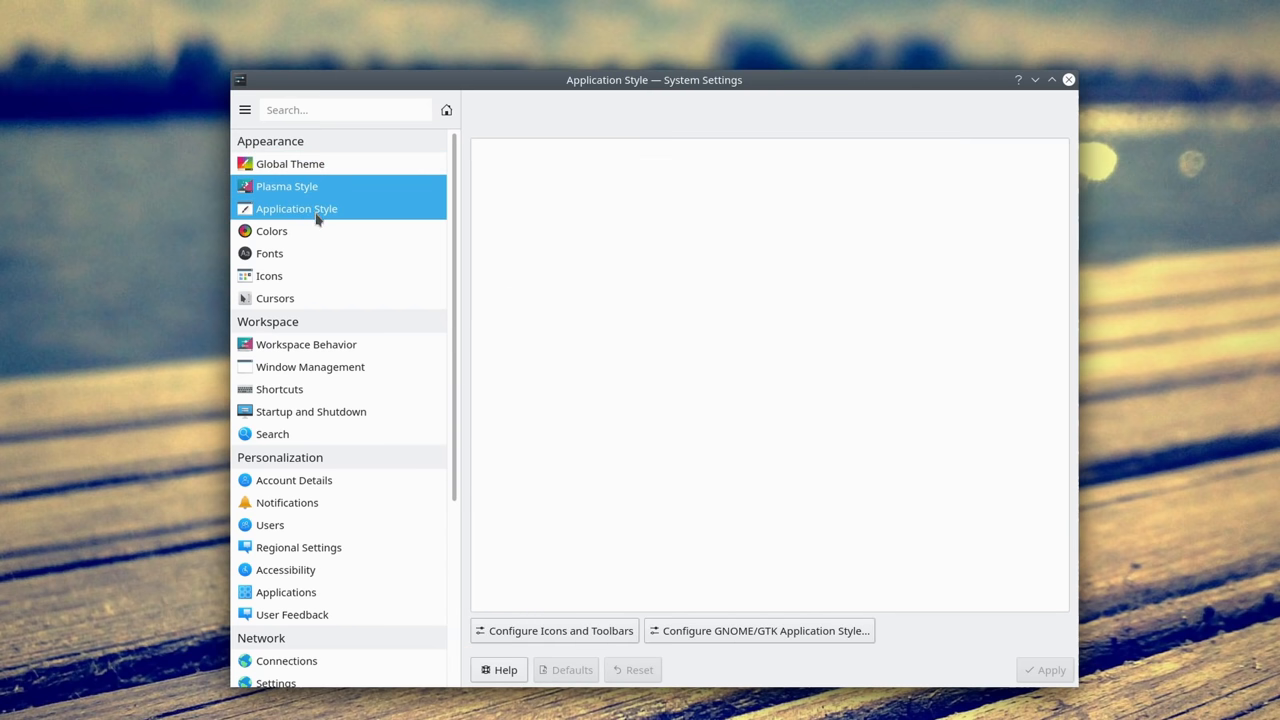
left_click(296, 208)
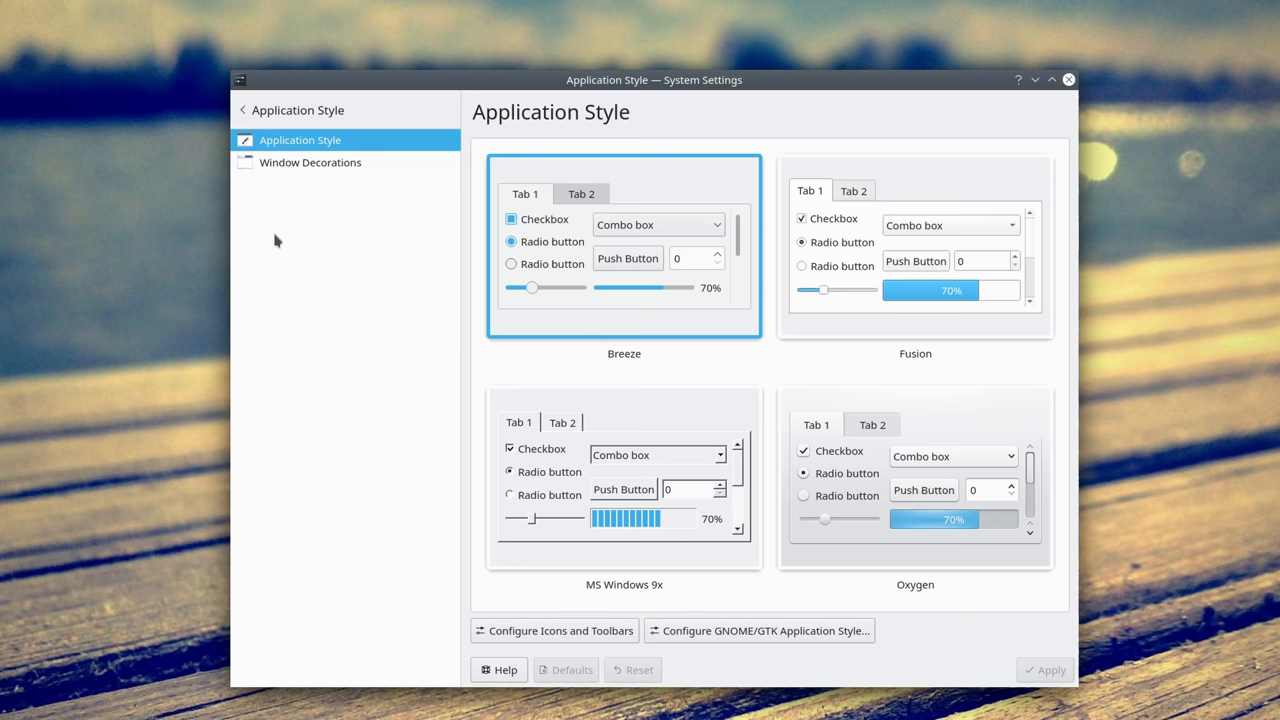
left_click(244, 108)
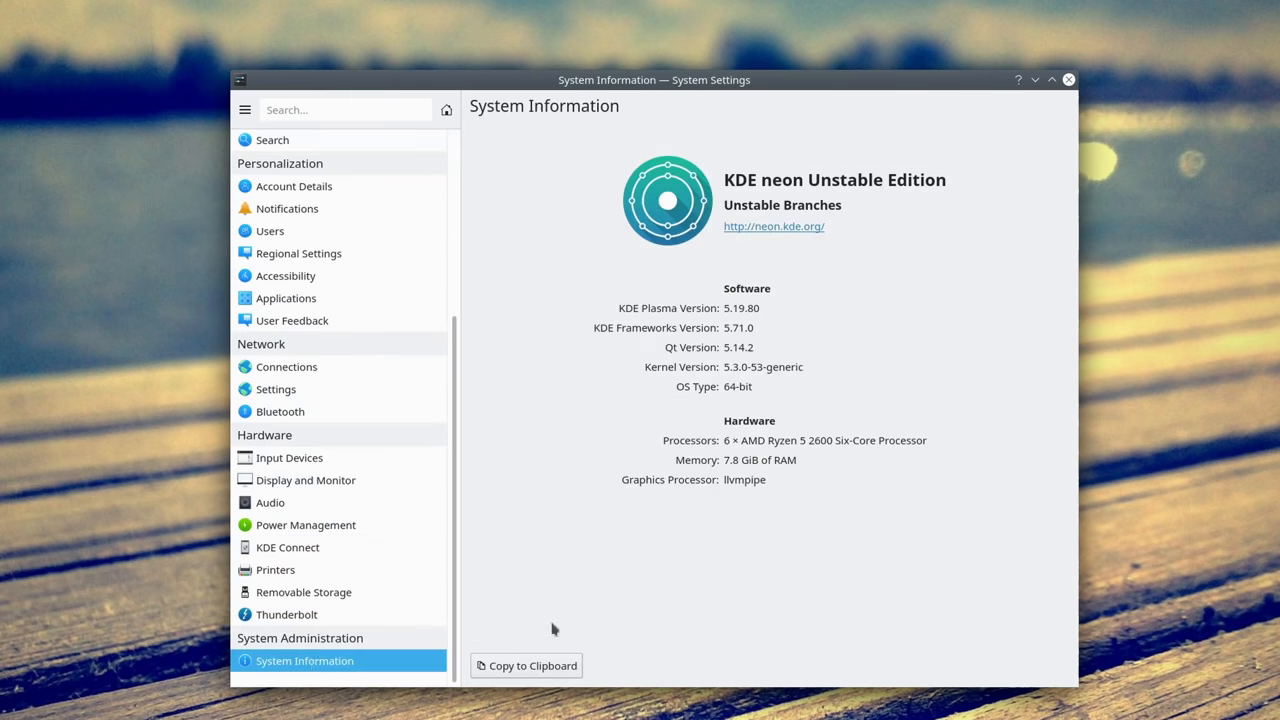
mouse_move(604, 216)
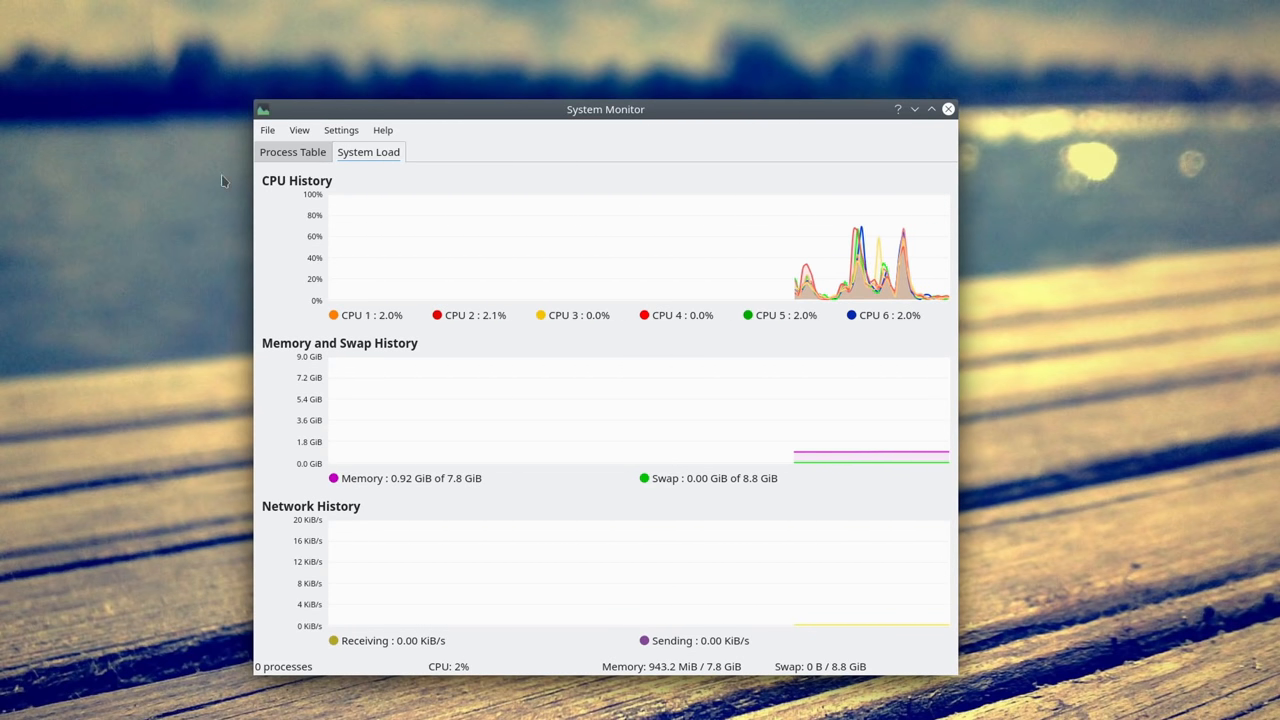
Launch Gwenview and browse the Desktop folder from Places, showing 0 images and 0 videos.
left_click(292, 152)
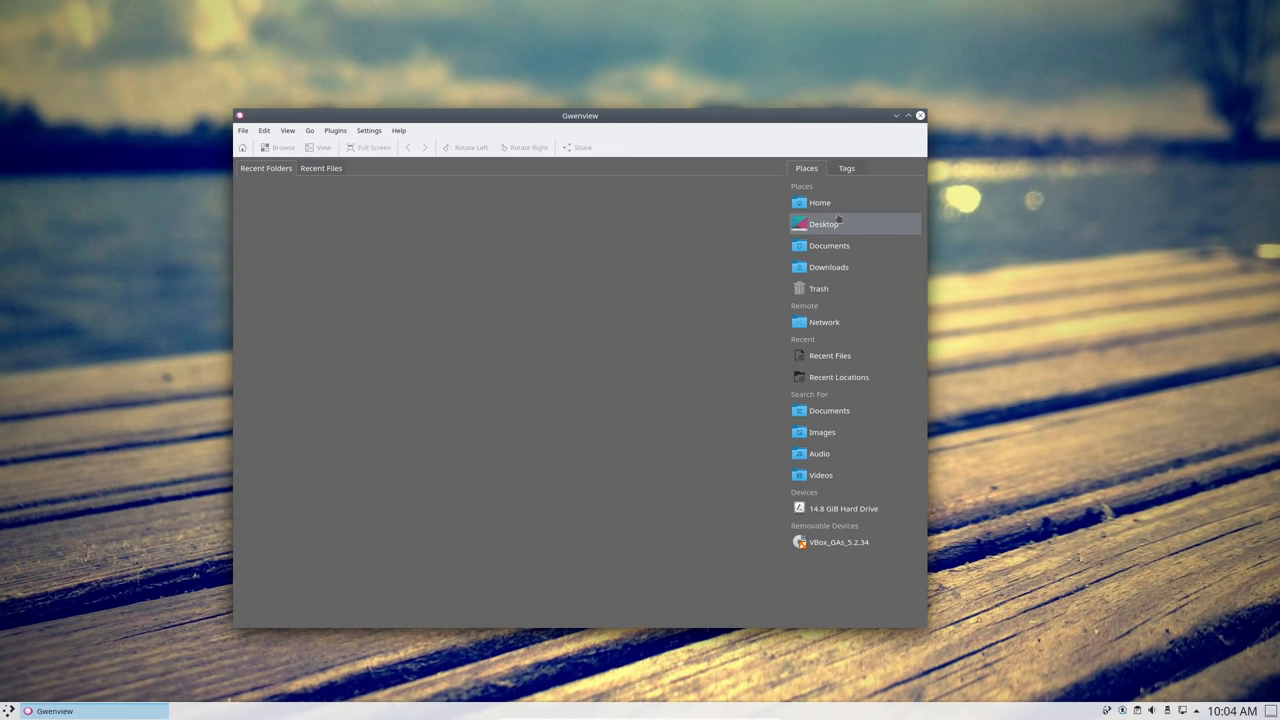
left_click(824, 224)
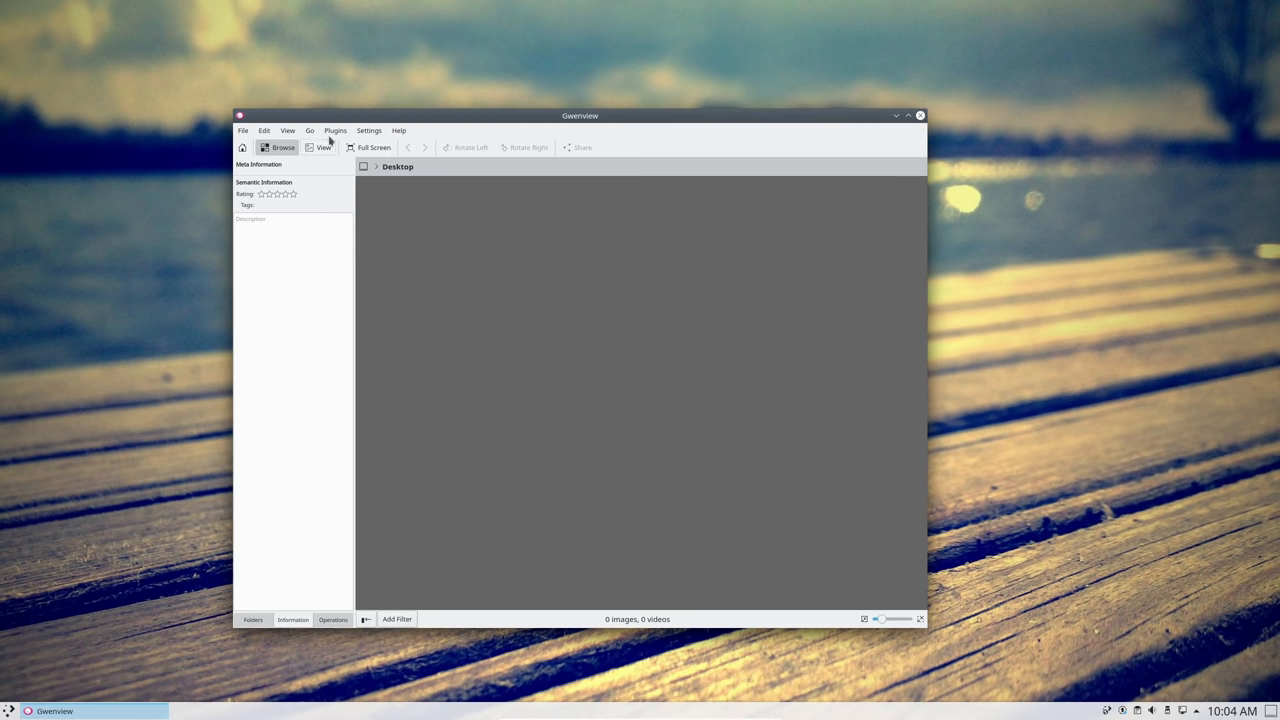